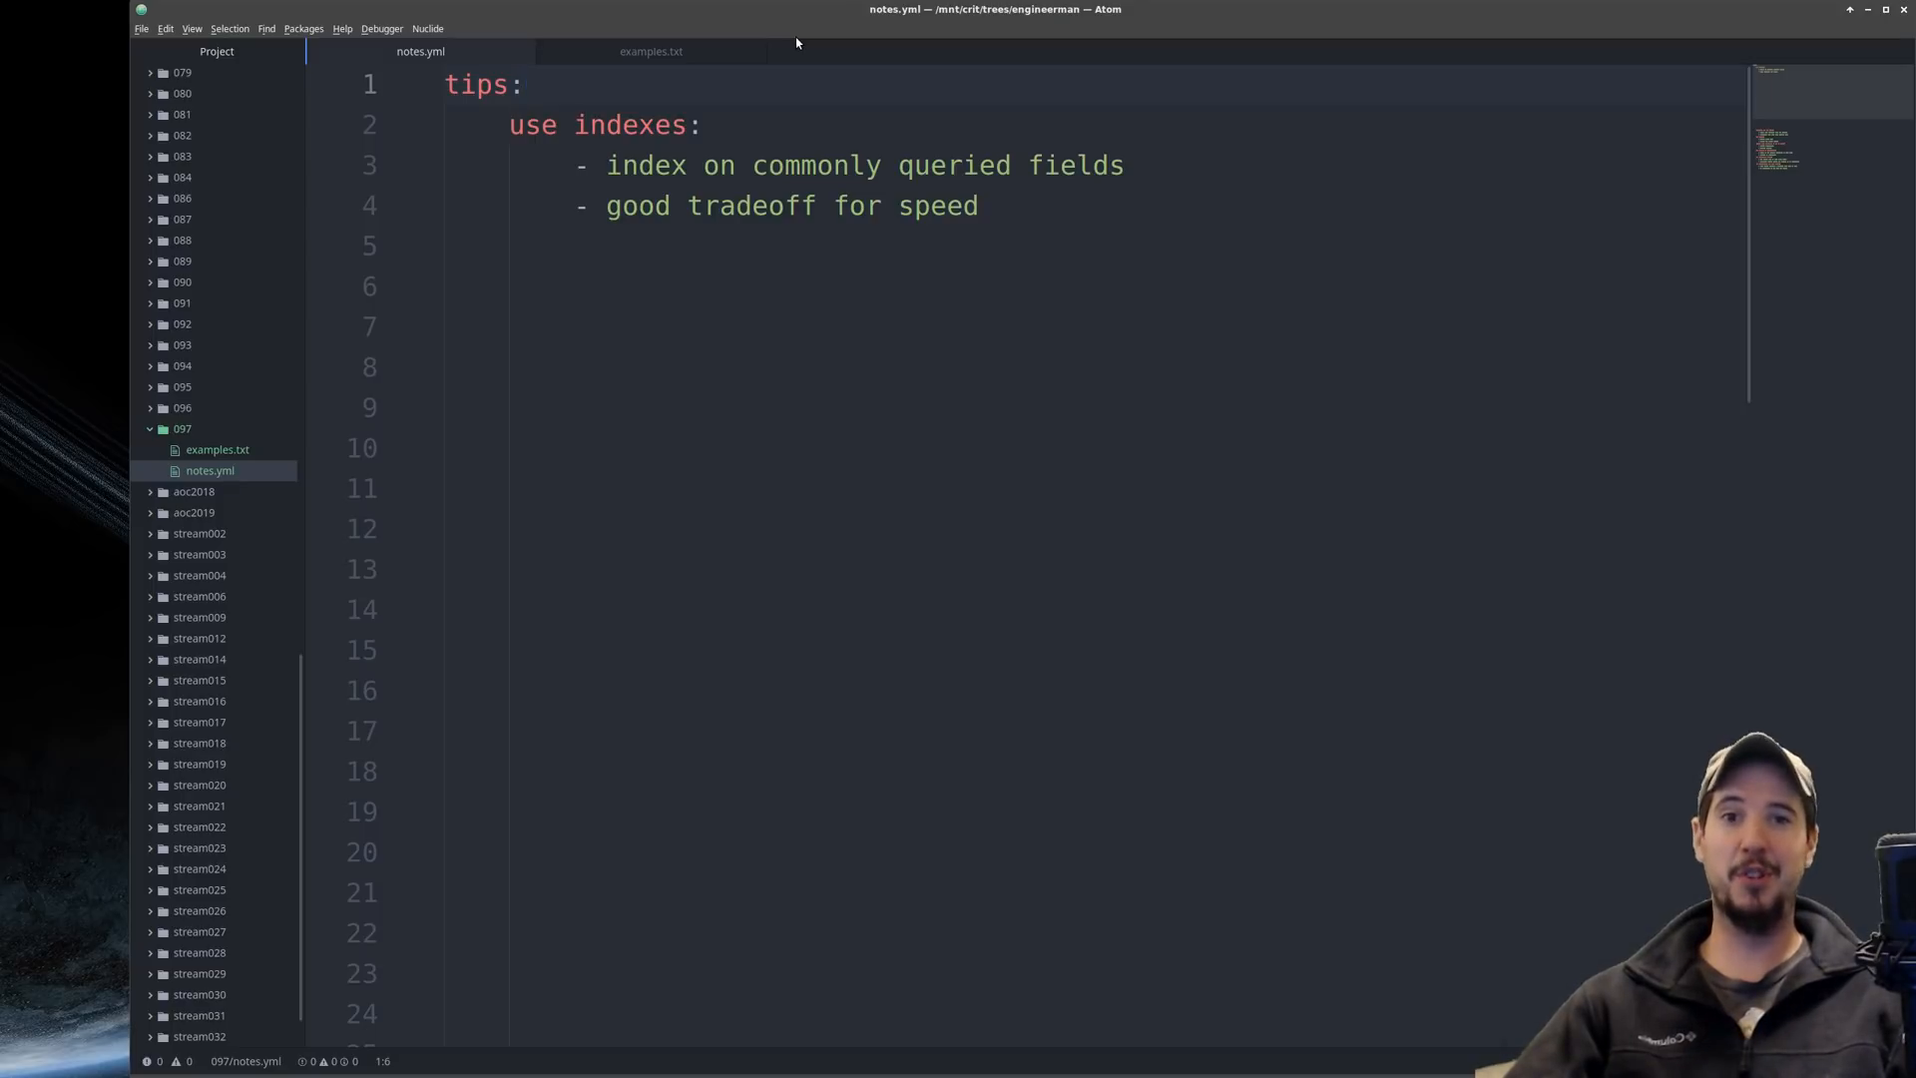
Step: Write the 'normalize your data and use joins' tip with two bullets, then show the posts/authors example
{"action": "left_click", "coordinate": [649, 51]}
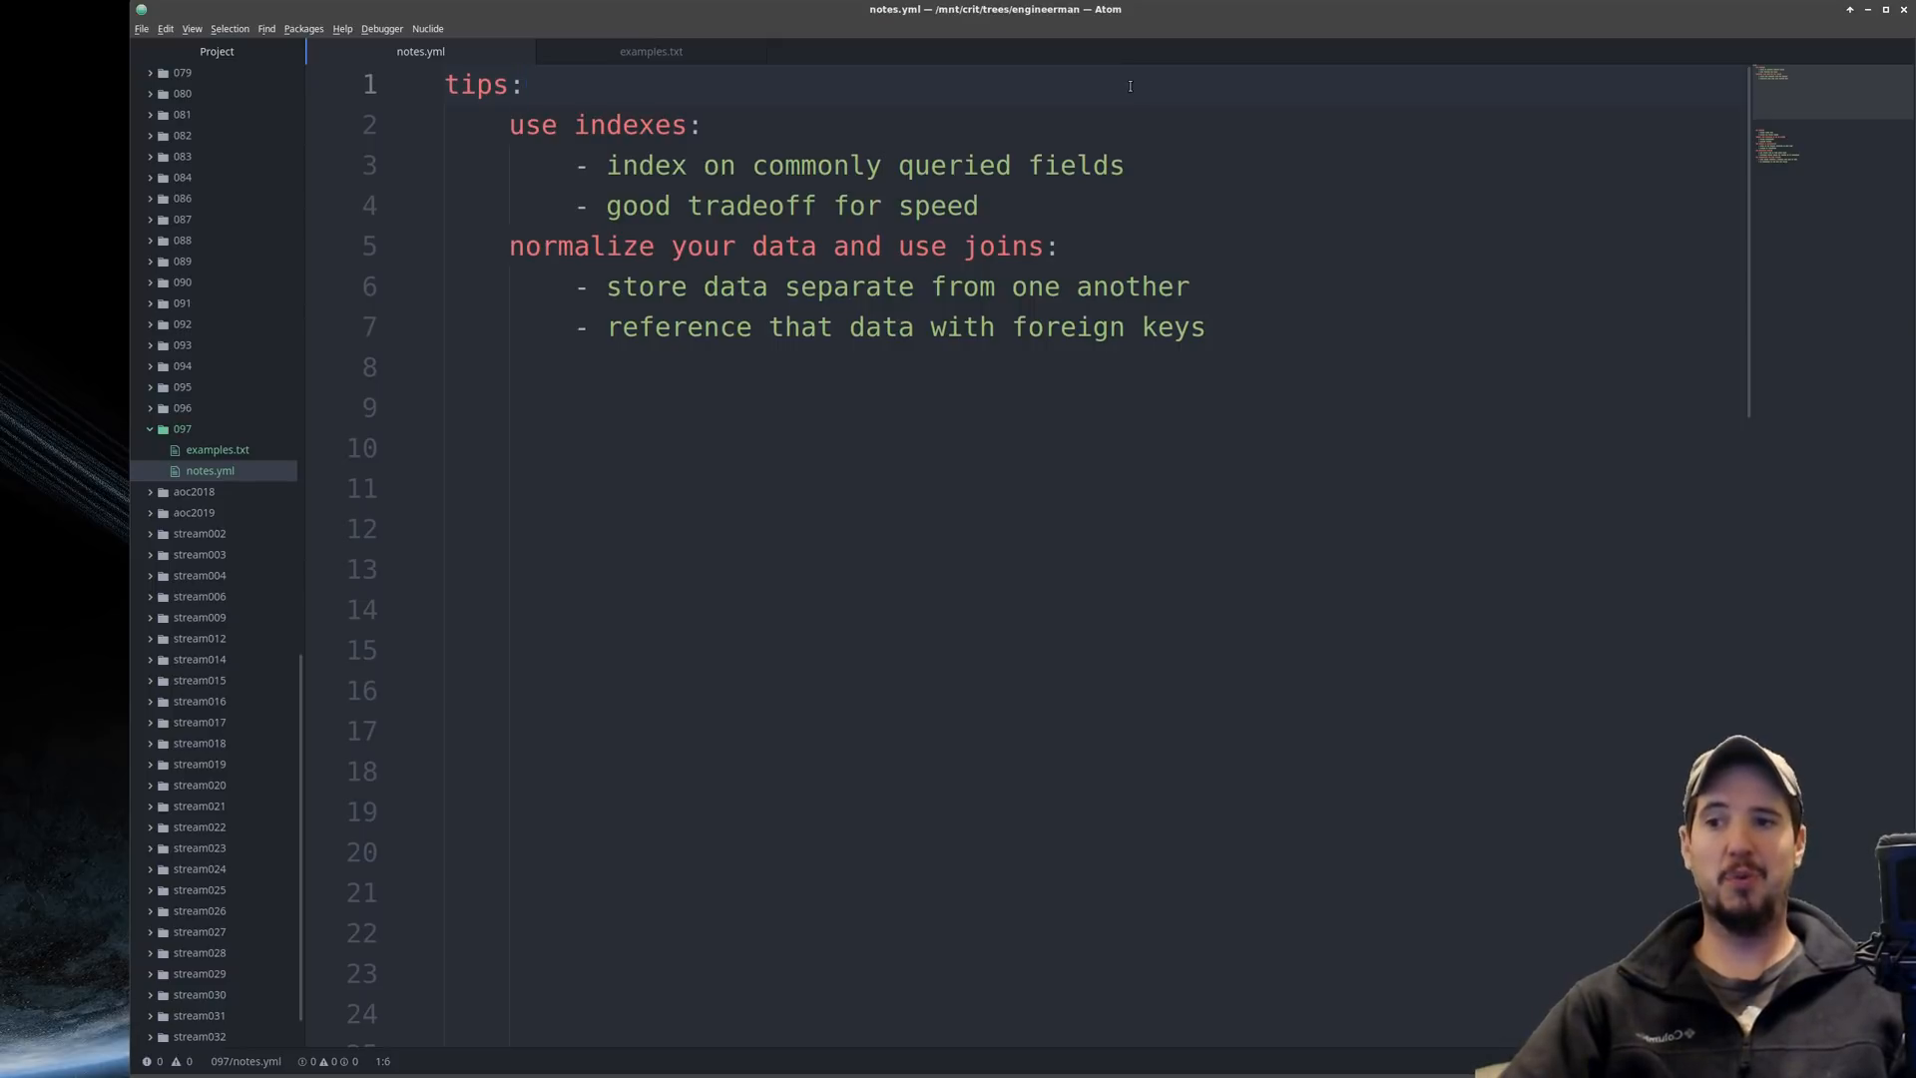
{"action": "left_click", "coordinate": [649, 51]}
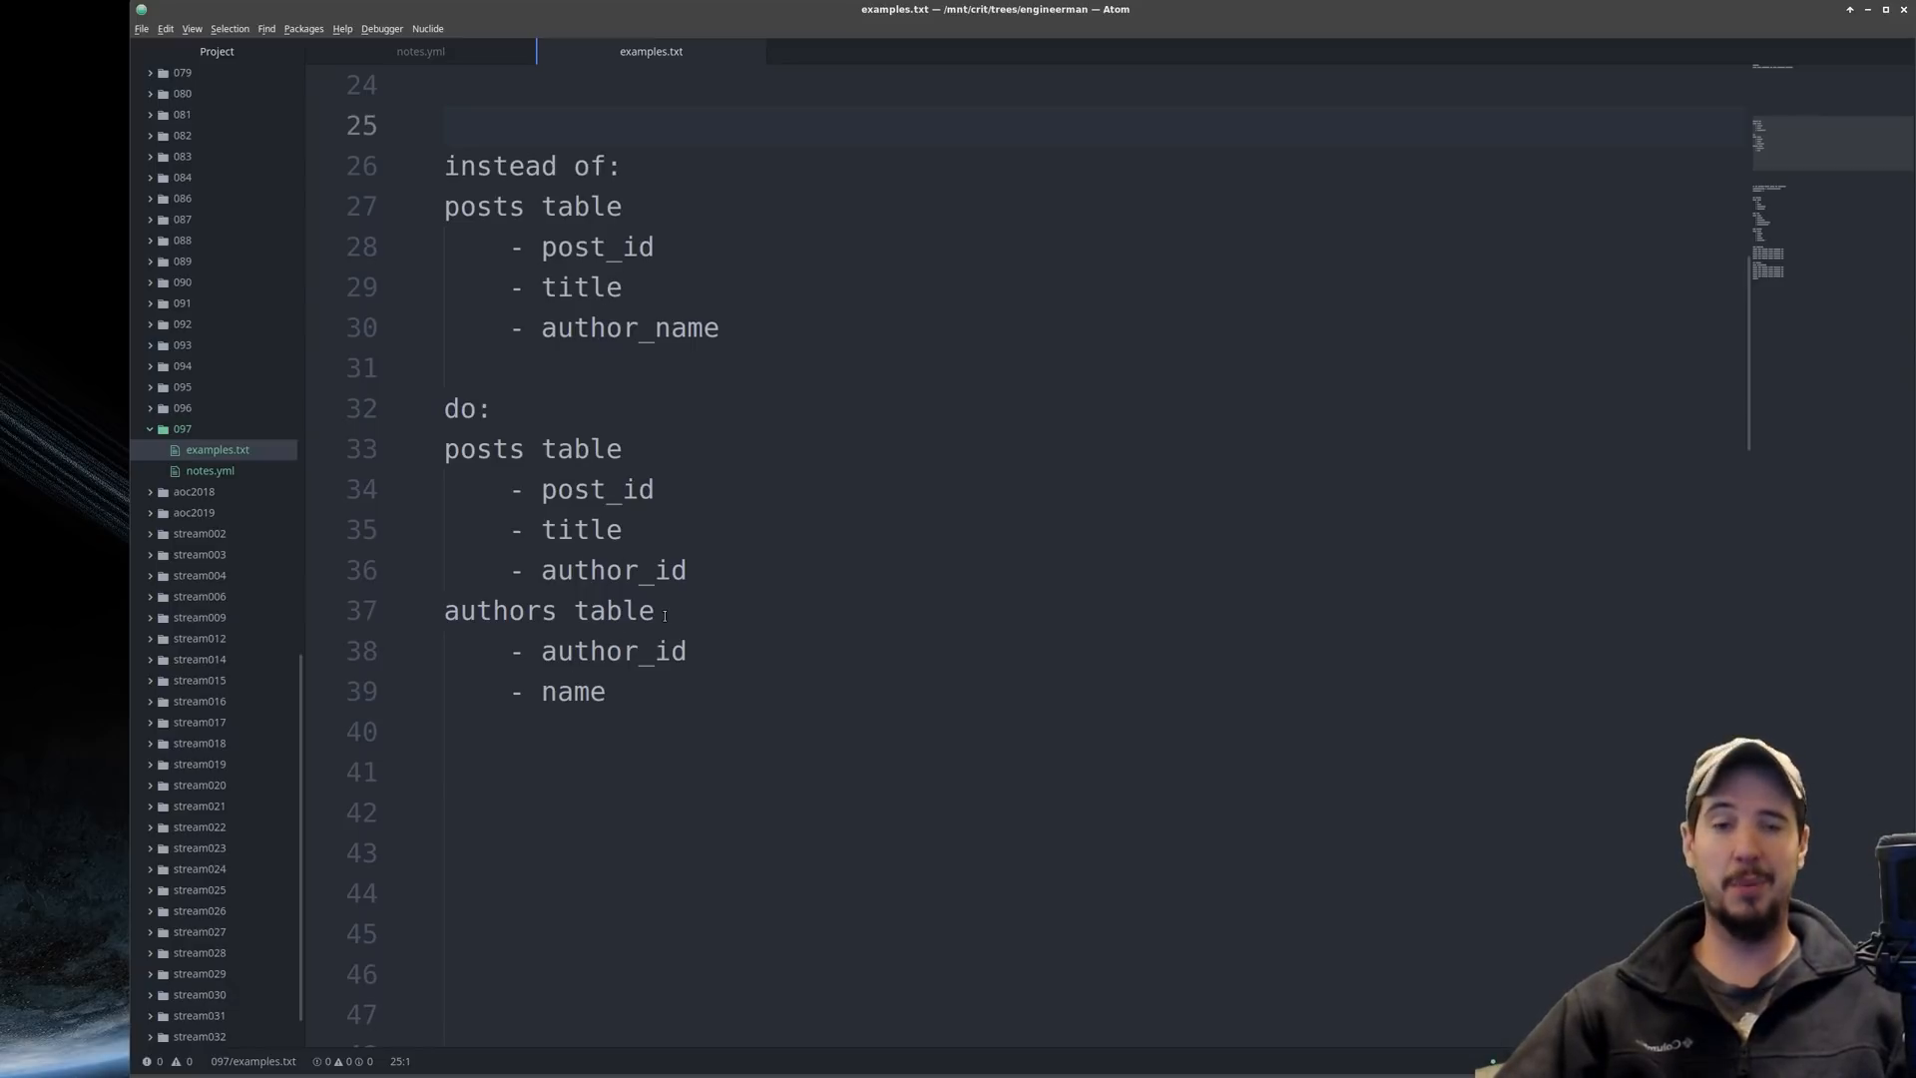
Step: Add the 'use innodb' tip: myisam is going away and innodb is better
{"action": "double_click", "coordinate": [611, 570]}
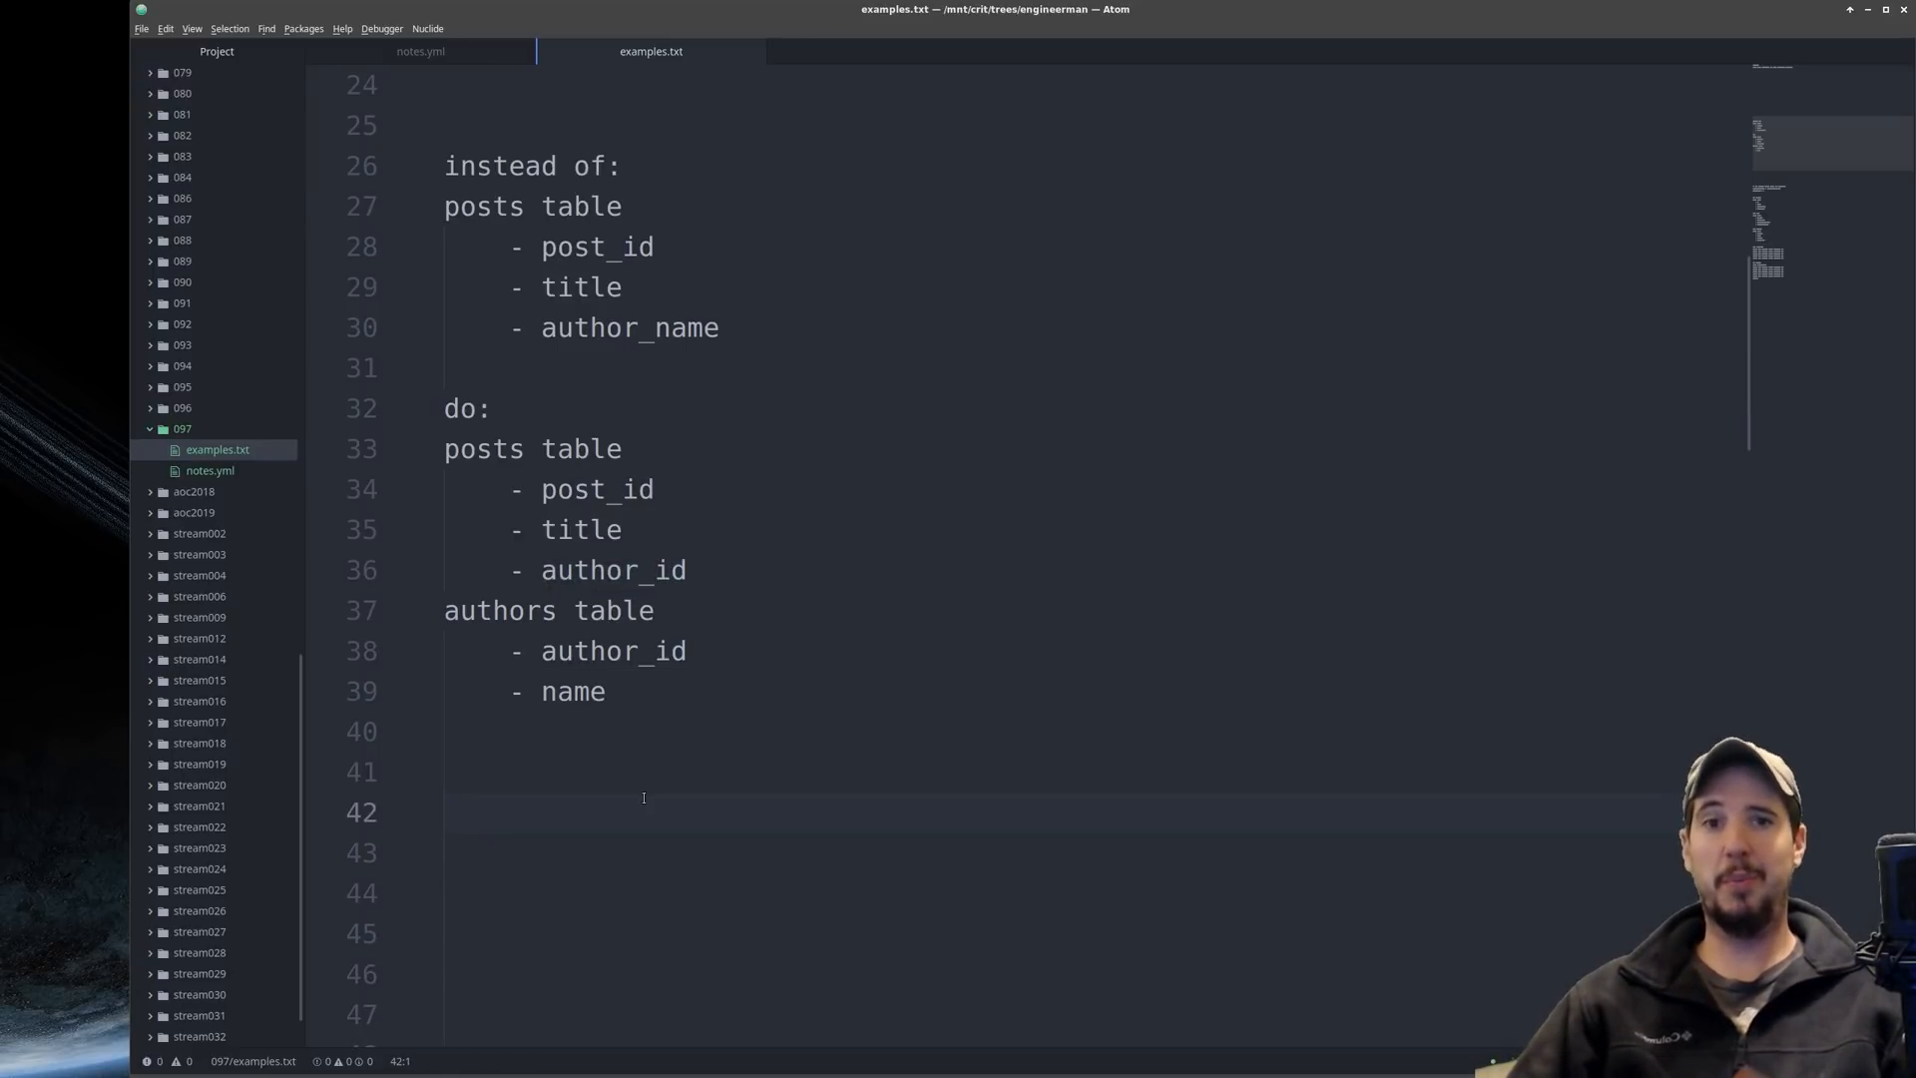
{"action": "left_click", "coordinate": [447, 811]}
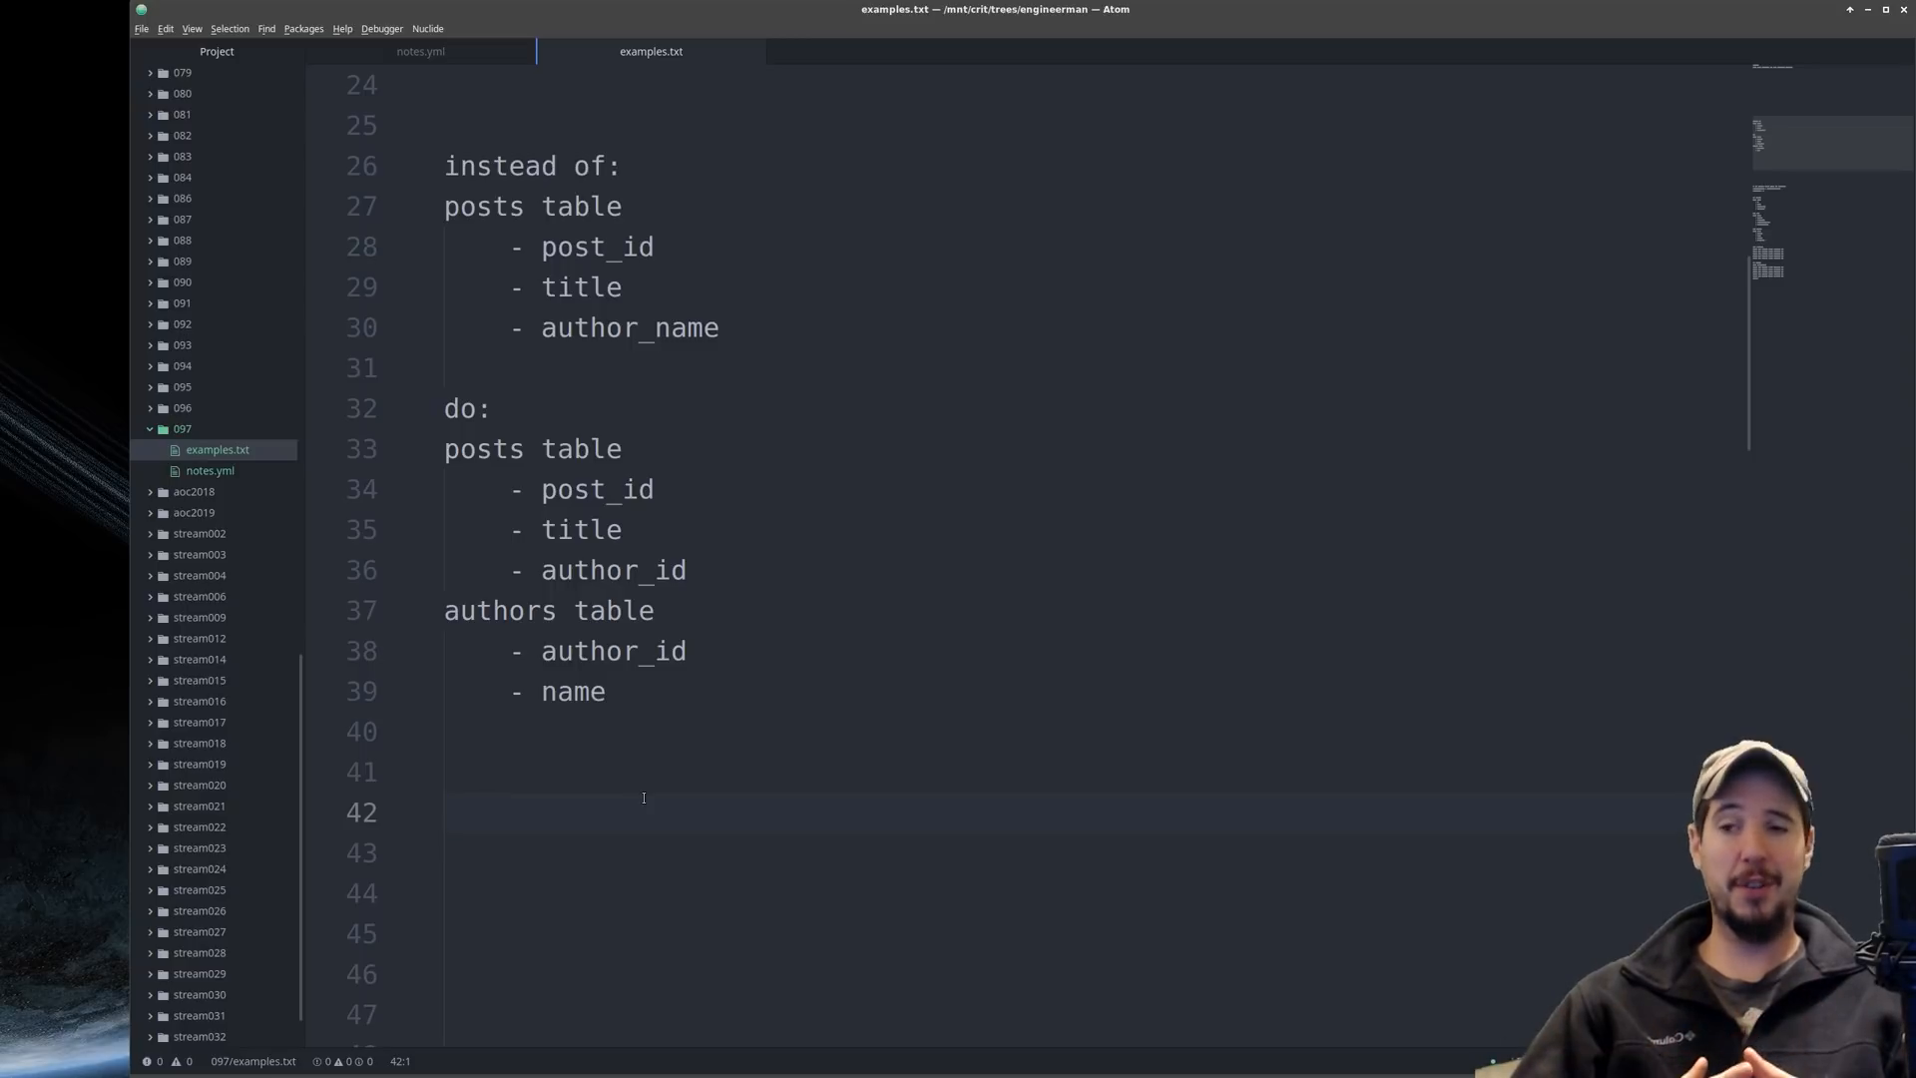
{"action": "left_click", "coordinate": [446, 811]}
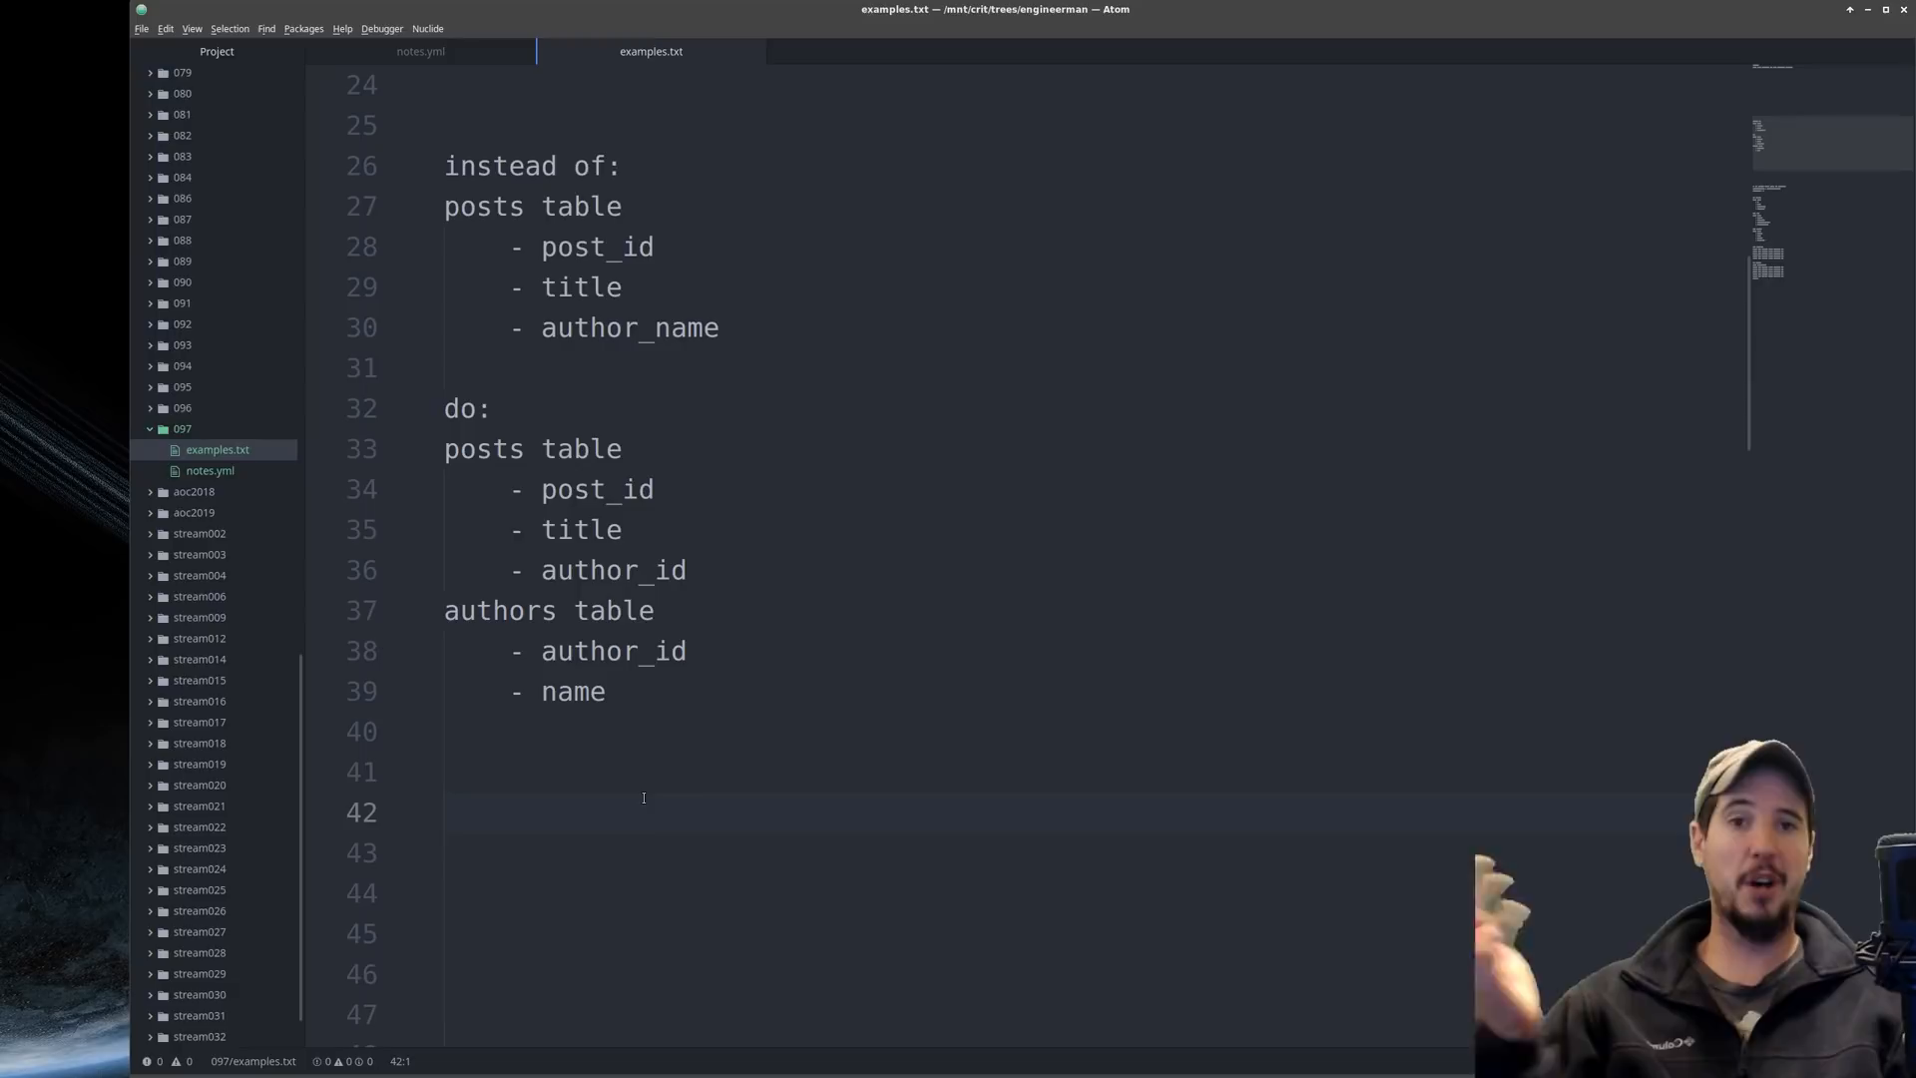
{"action": "left_click", "coordinate": [419, 51]}
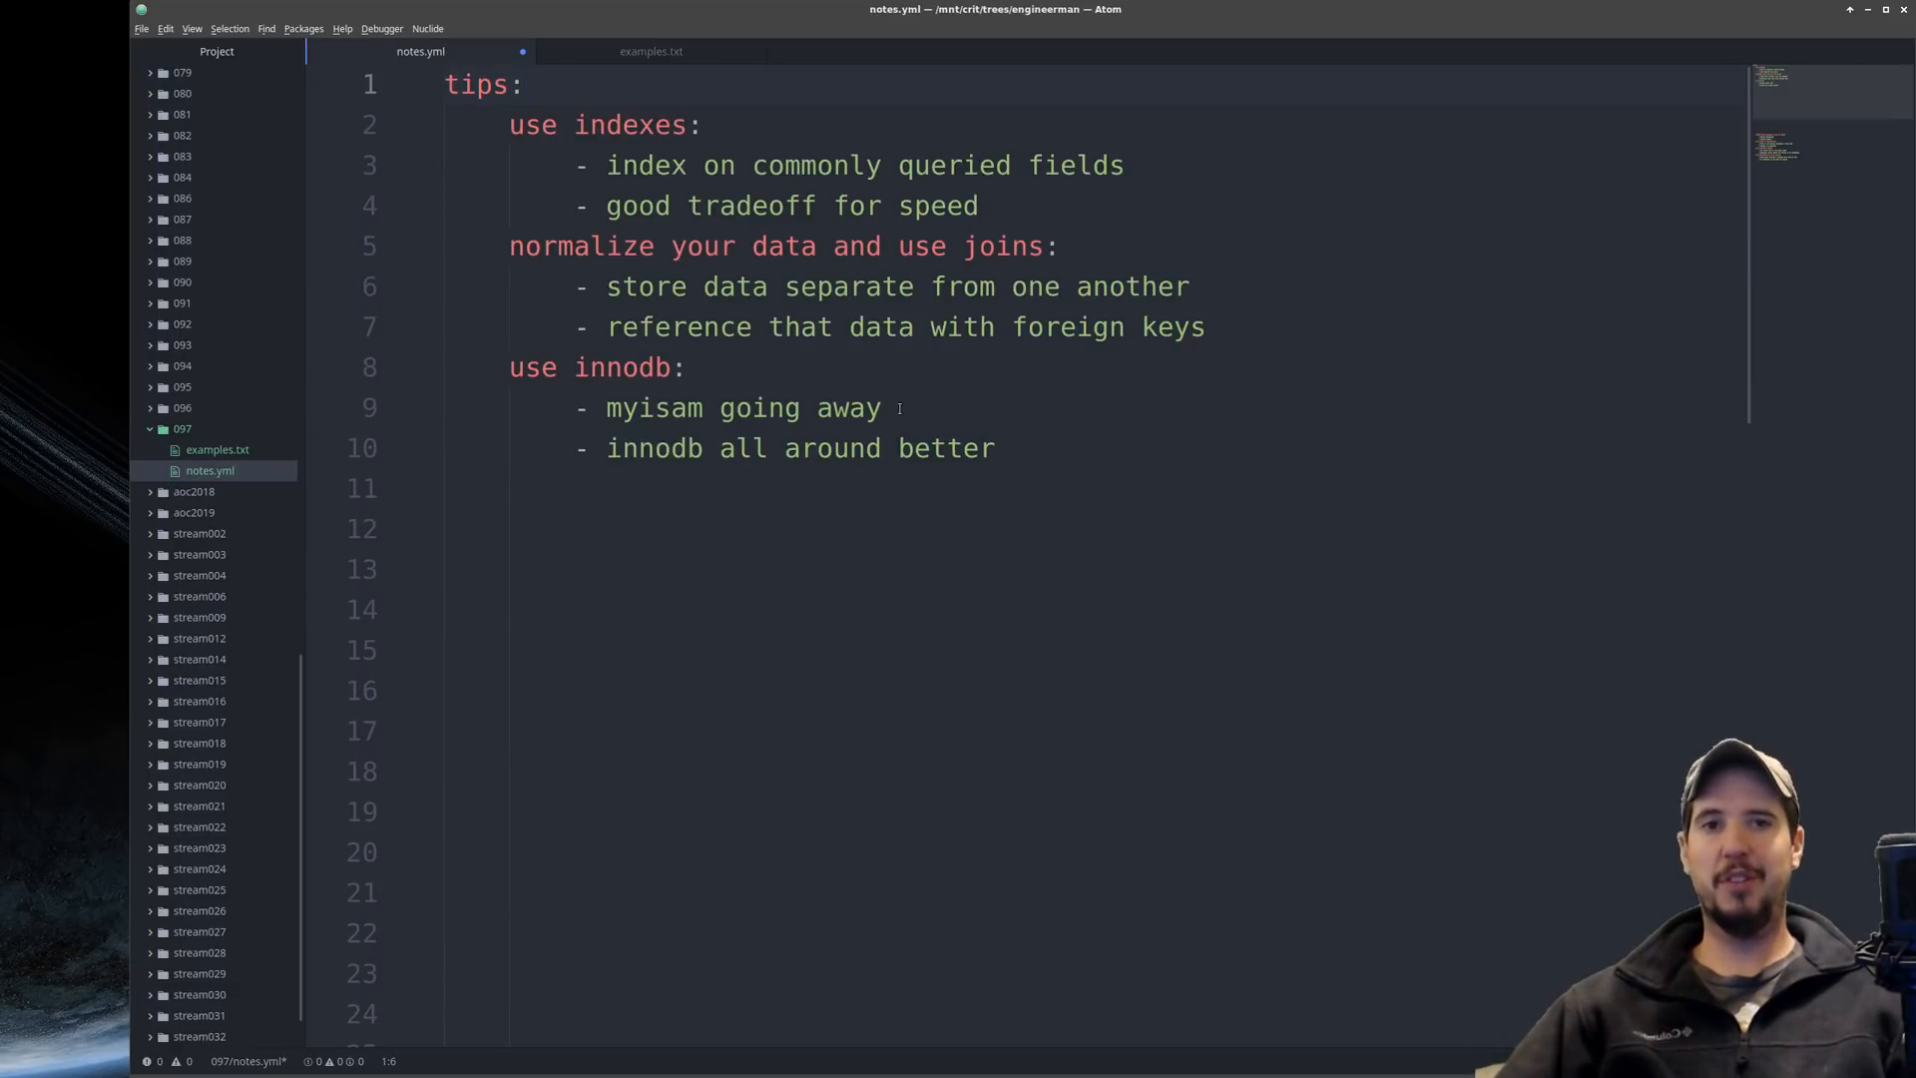
Step: Write the 'enforce data integrity at the db level' tip covering unique constraints and cascade deletes
{"action": "left_click", "coordinate": [523, 82]}
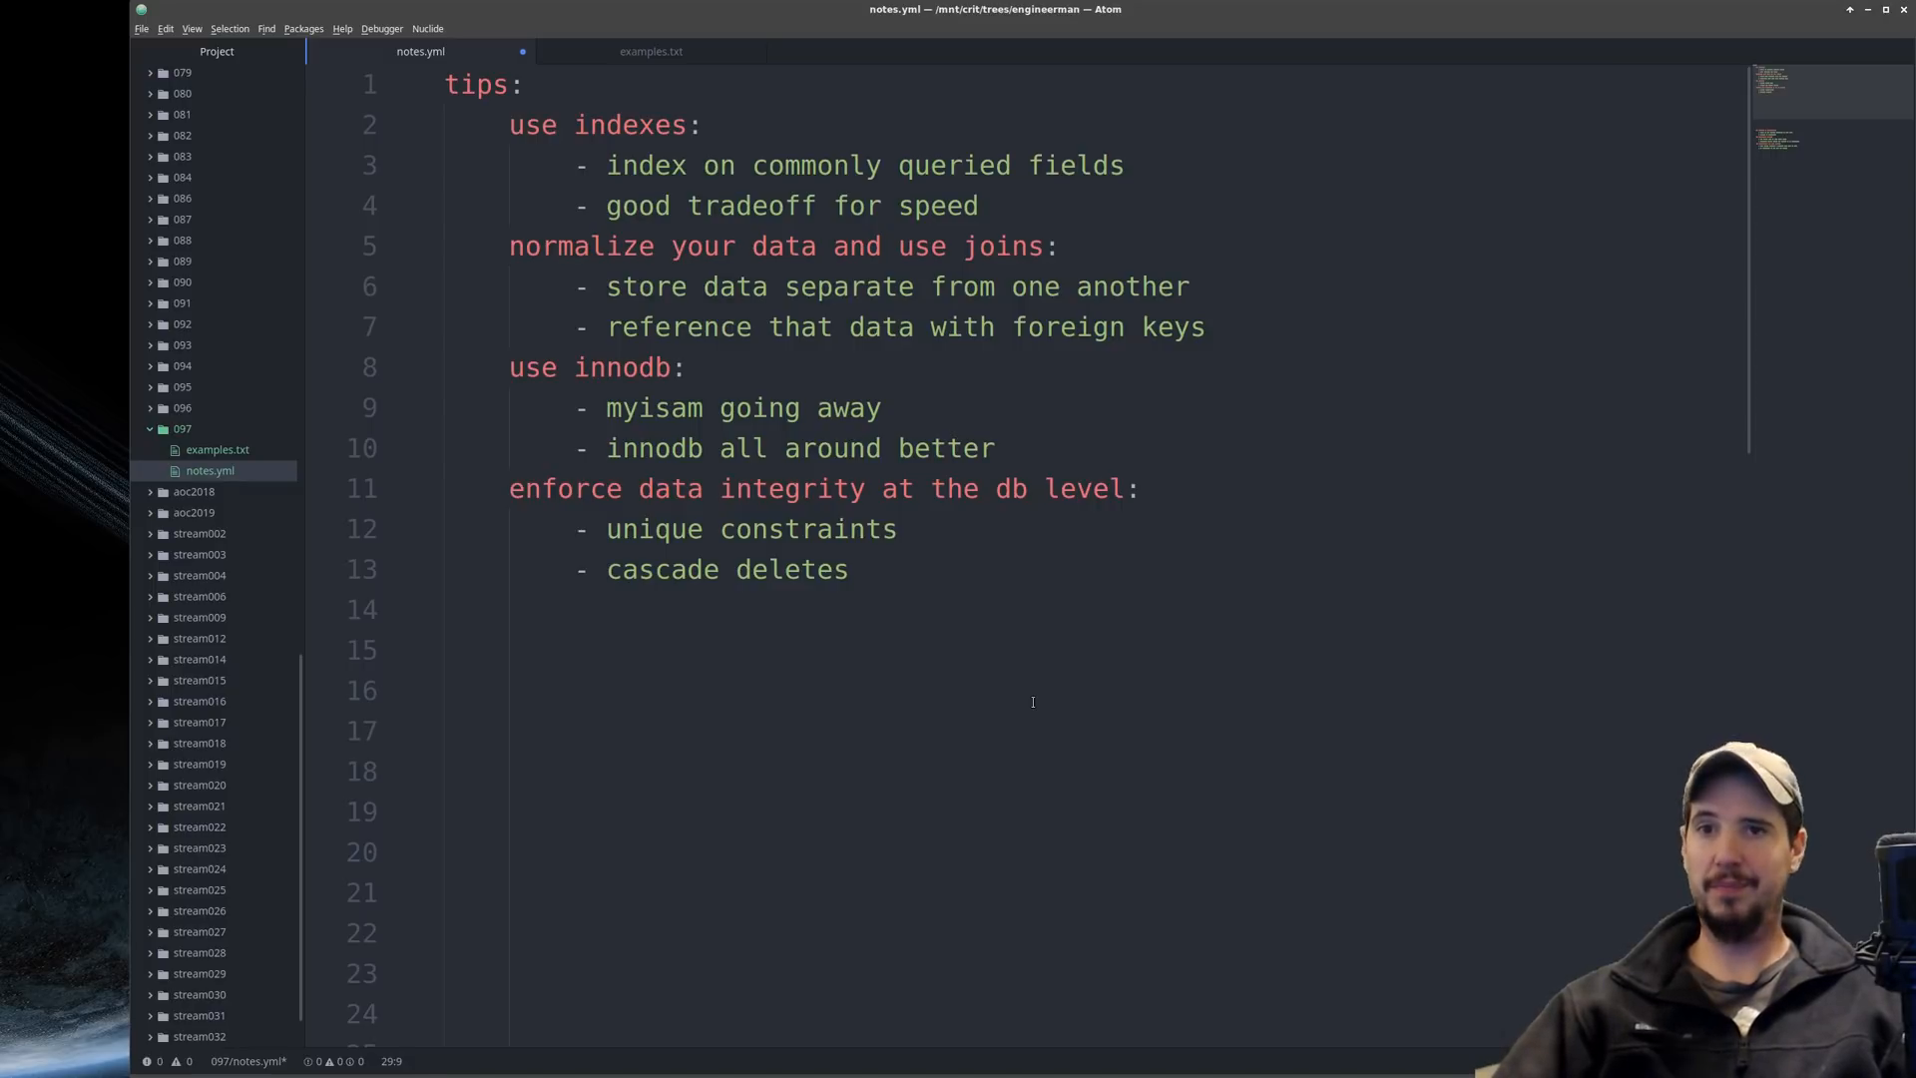
{"action": "left_click", "coordinate": [650, 50]}
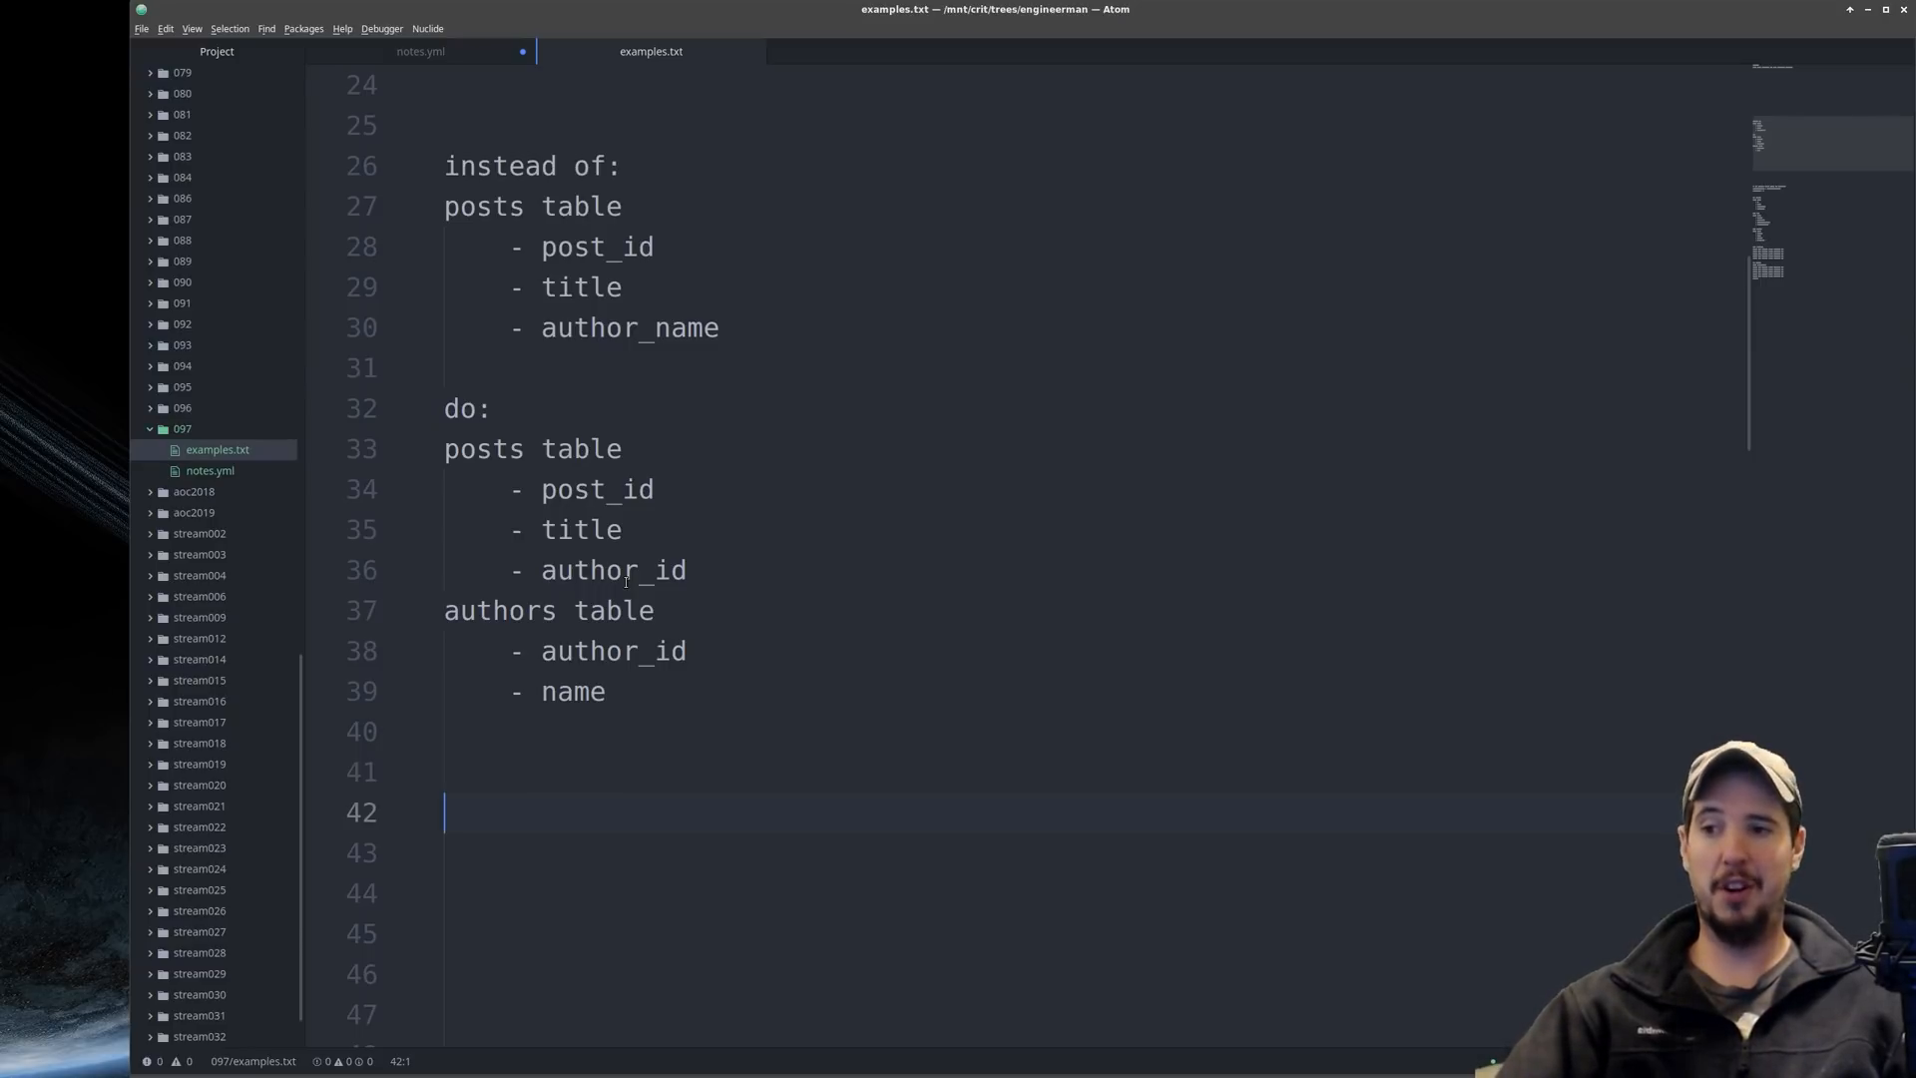
Step: Type 'log queries in development': great for seeing queries live, disable in production
{"action": "left_click", "coordinate": [419, 51]}
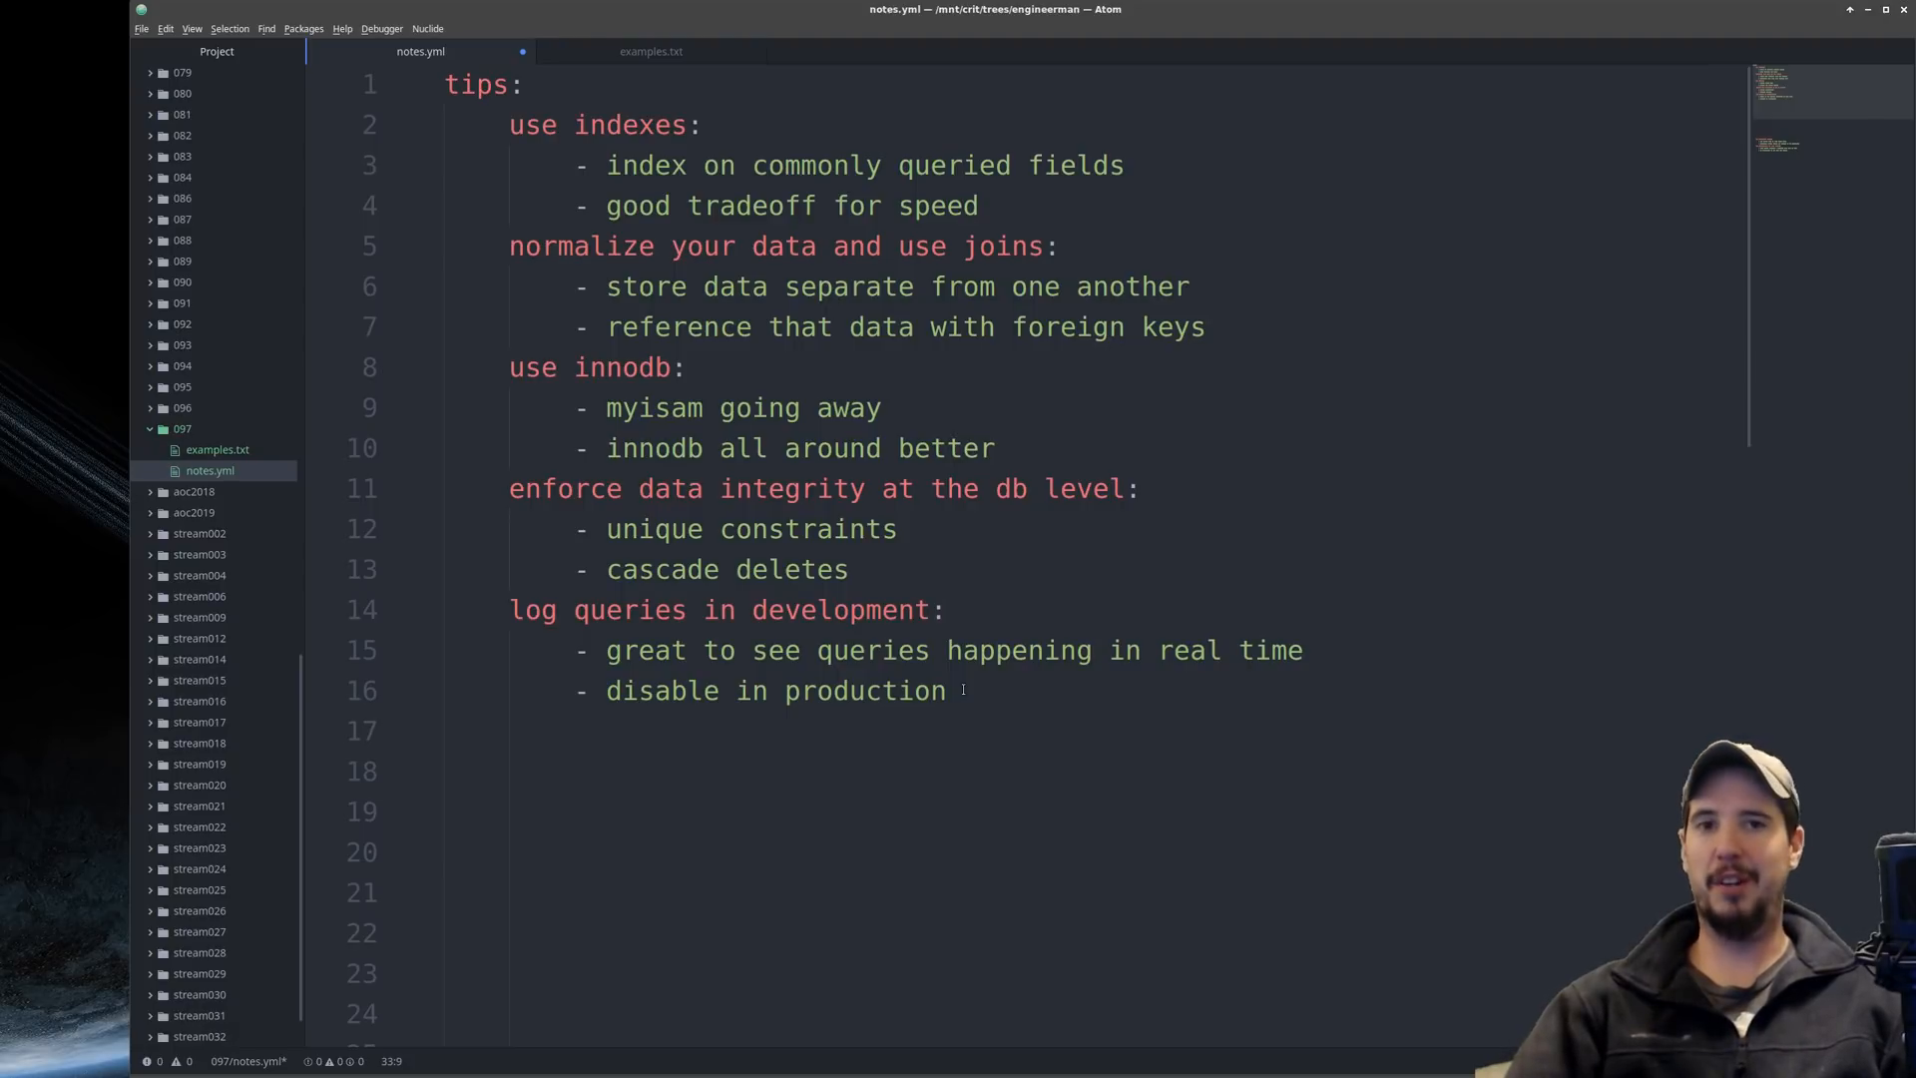
Step: Add the my.cnf general_log example and the 'use consistent naming' tip
{"action": "left_click", "coordinate": [649, 51]}
{"action": "type", "text": "to log queries, update my.cnf and add/change"}
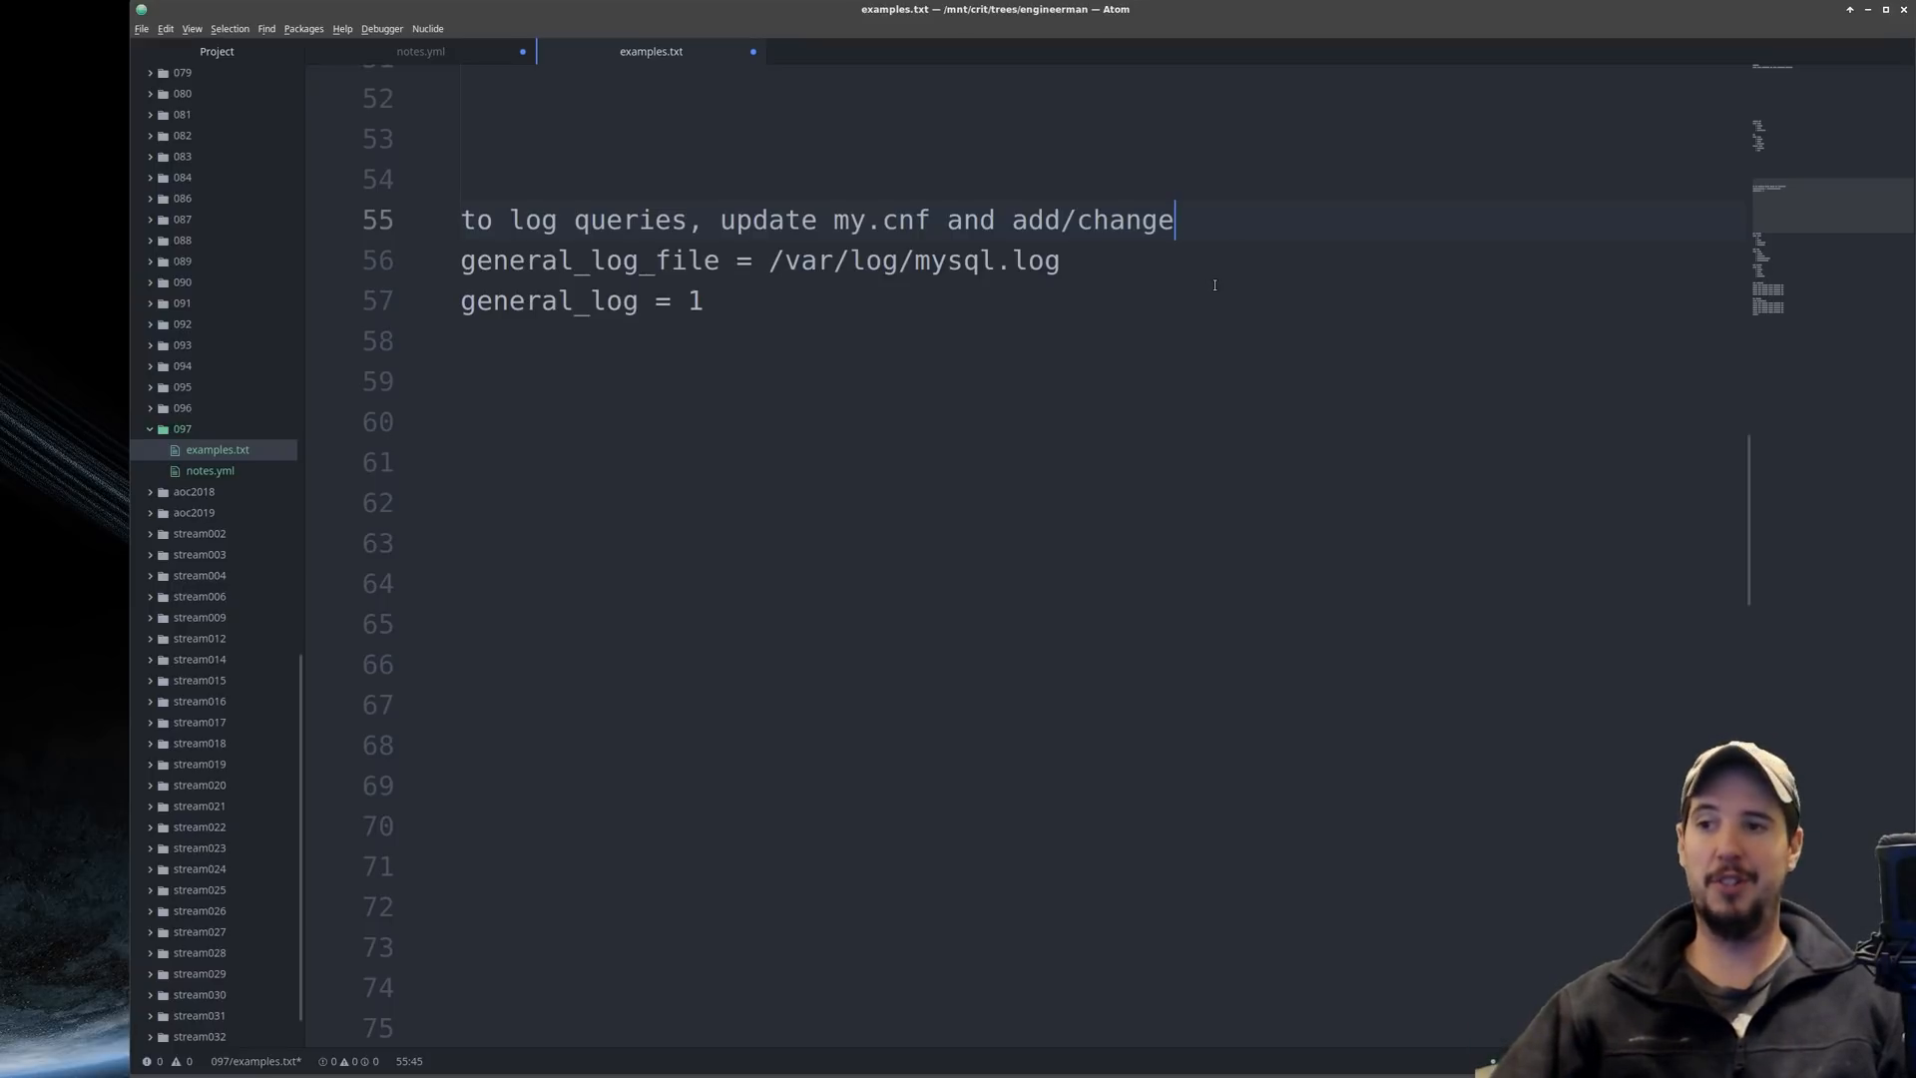
{"action": "left_click", "coordinate": [419, 51]}
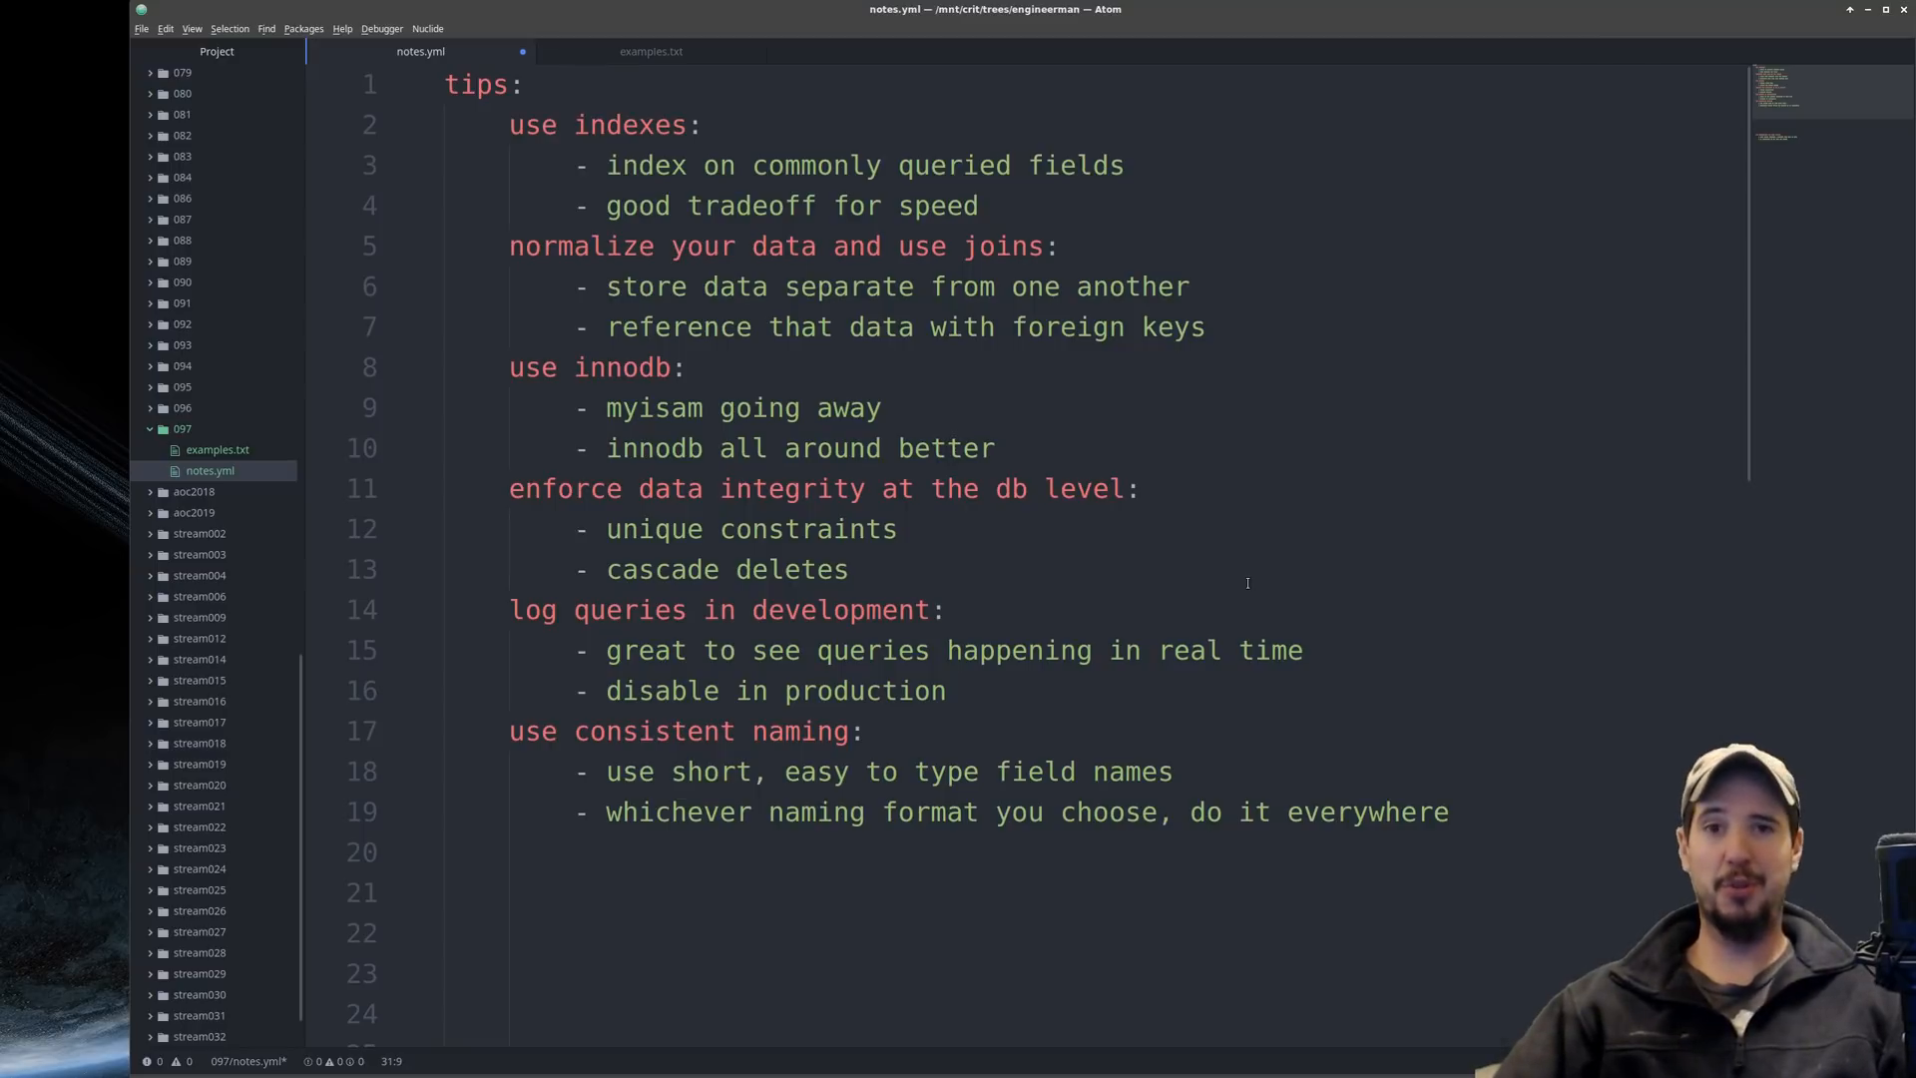
{"action": "left_click", "coordinate": [652, 51]}
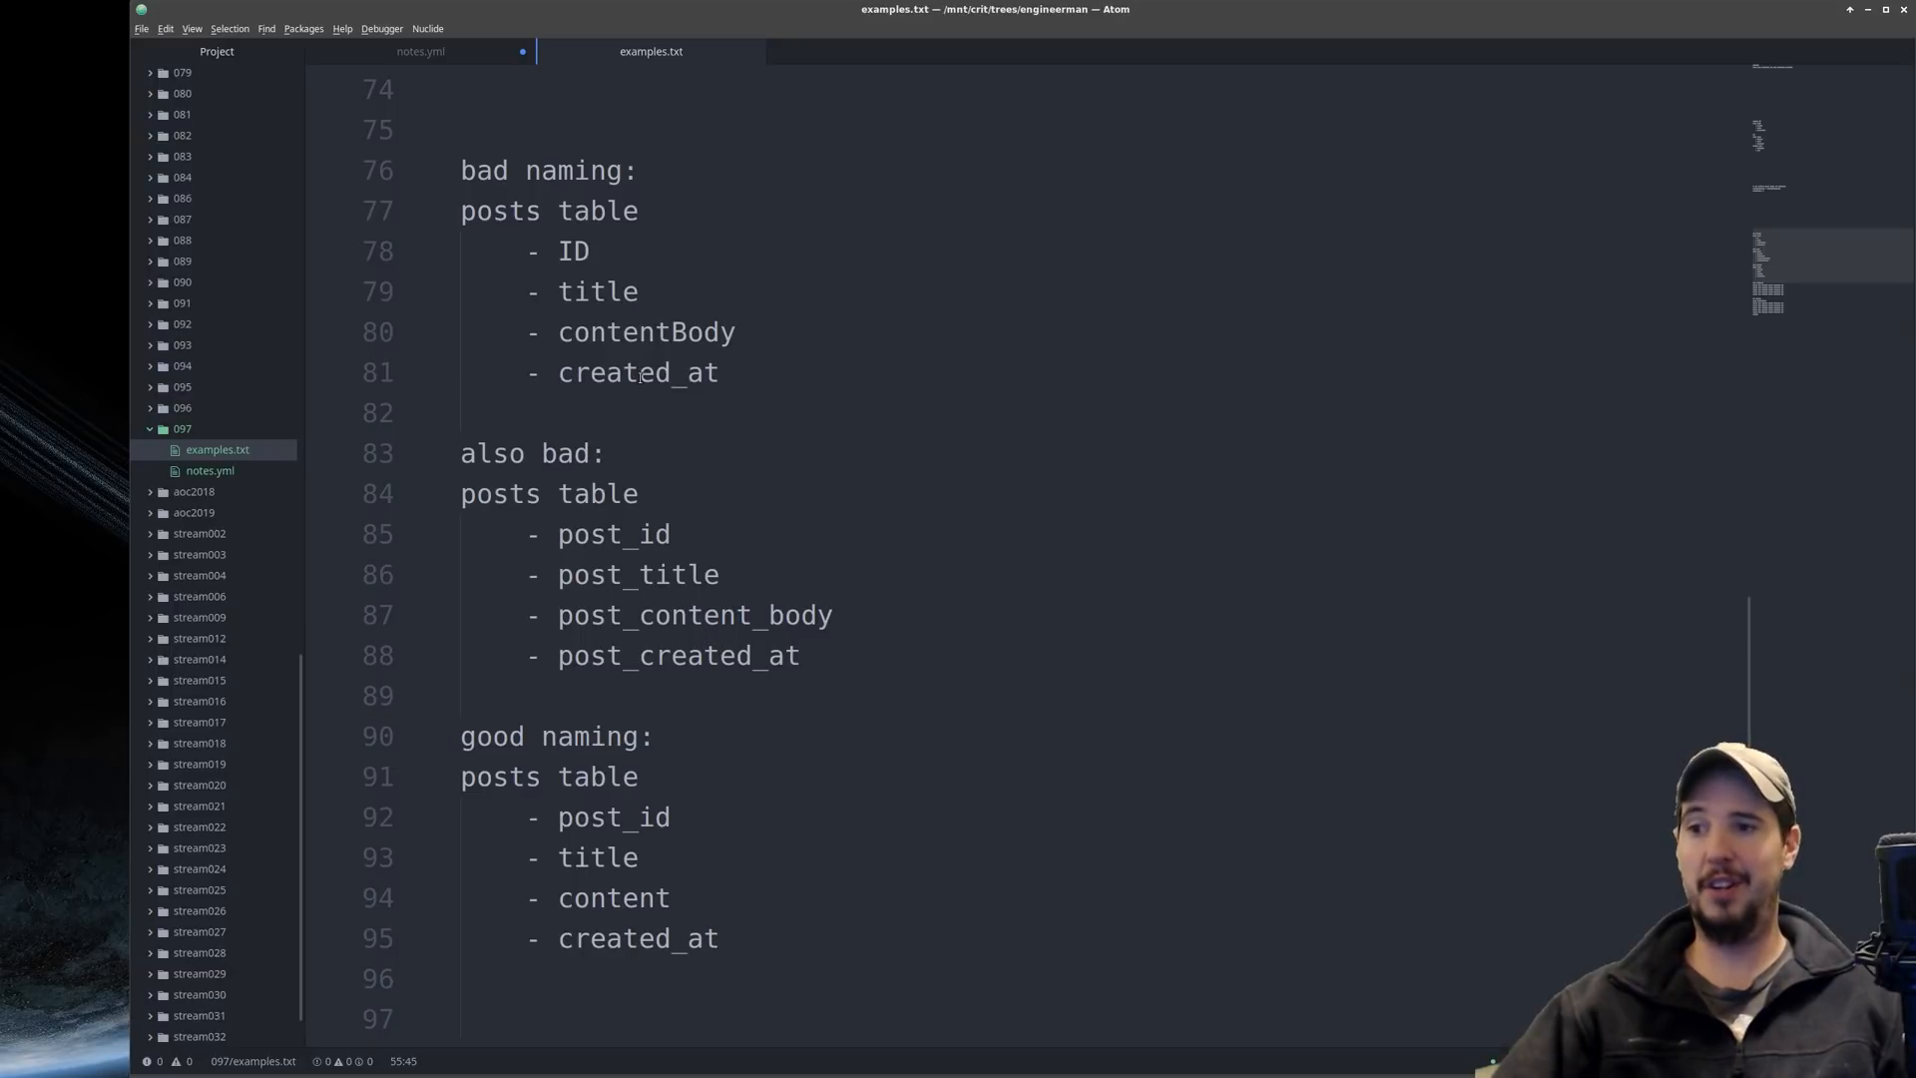
{"action": "mouse_move", "coordinate": [818, 578]}
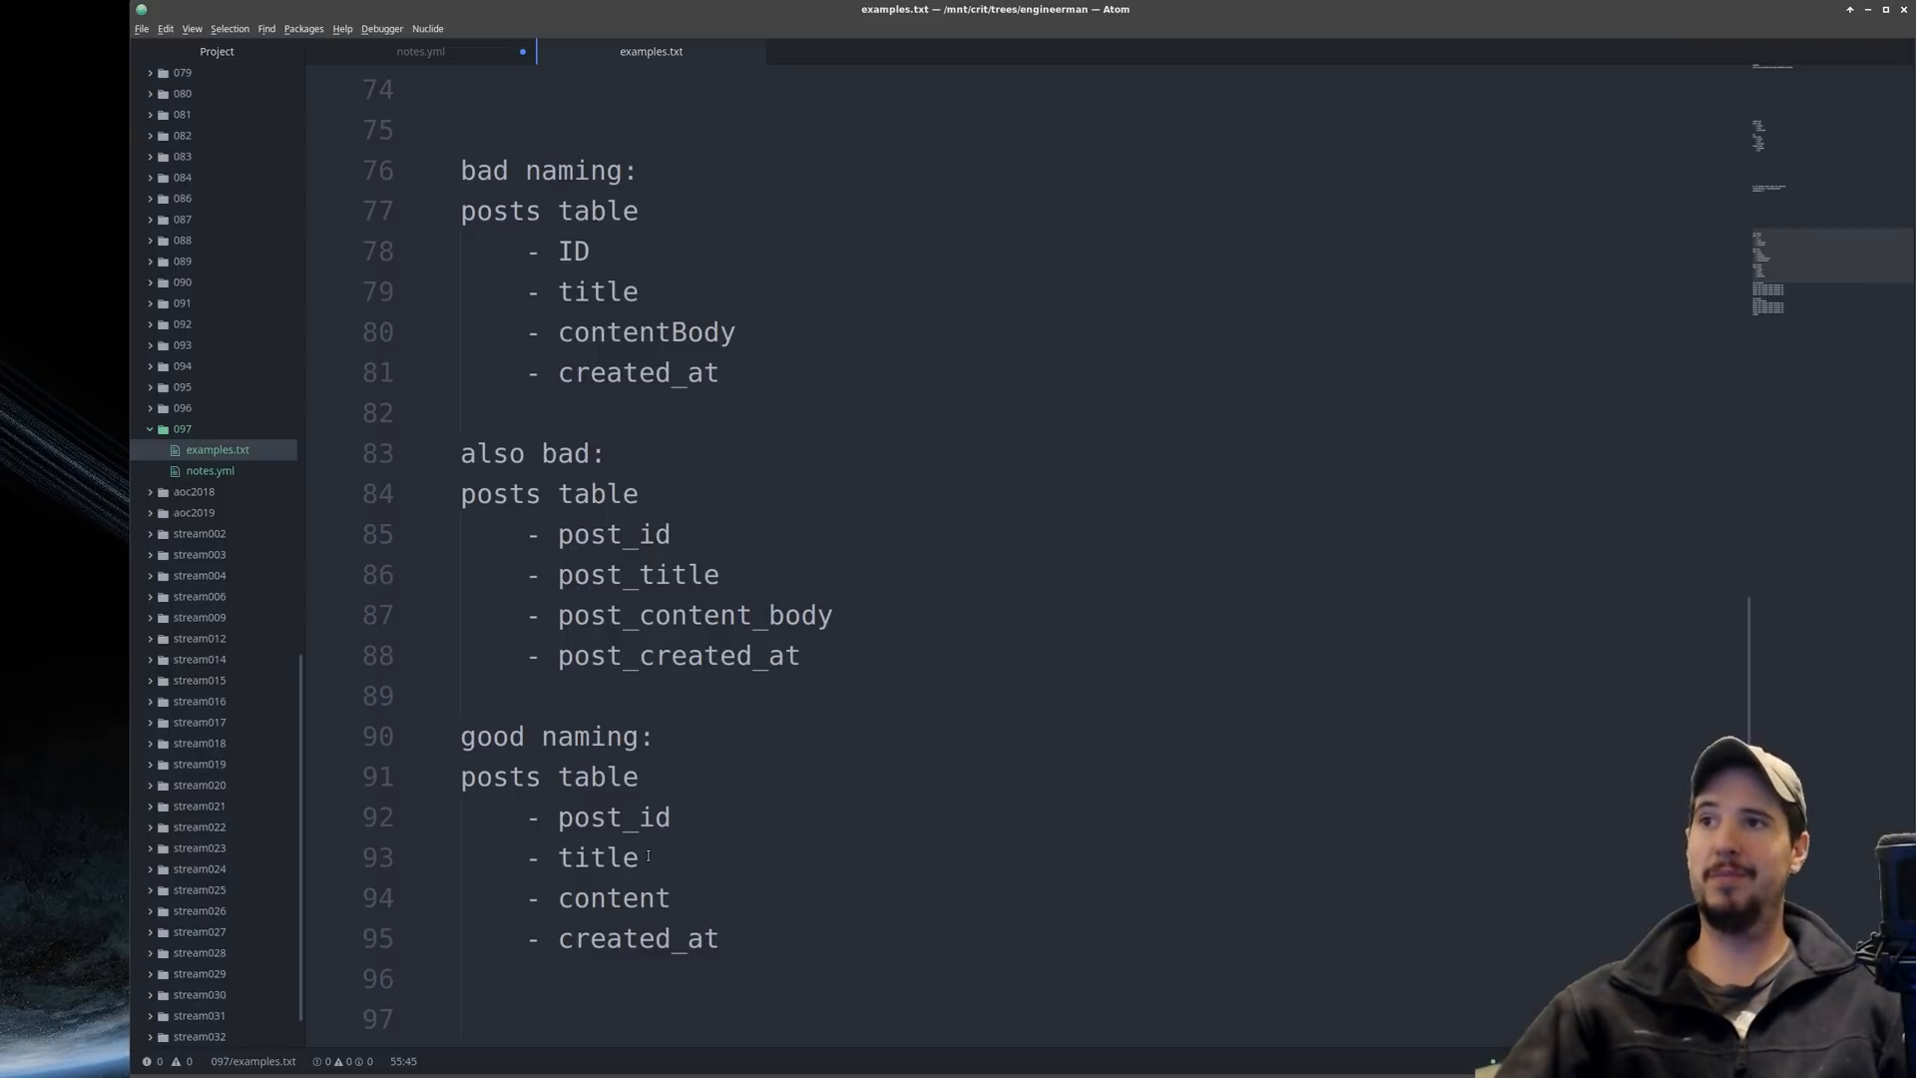
Step: Type the bad, also bad and good posts-table names and the bulk-insert transactions tip
{"action": "left_click", "coordinate": [419, 51]}
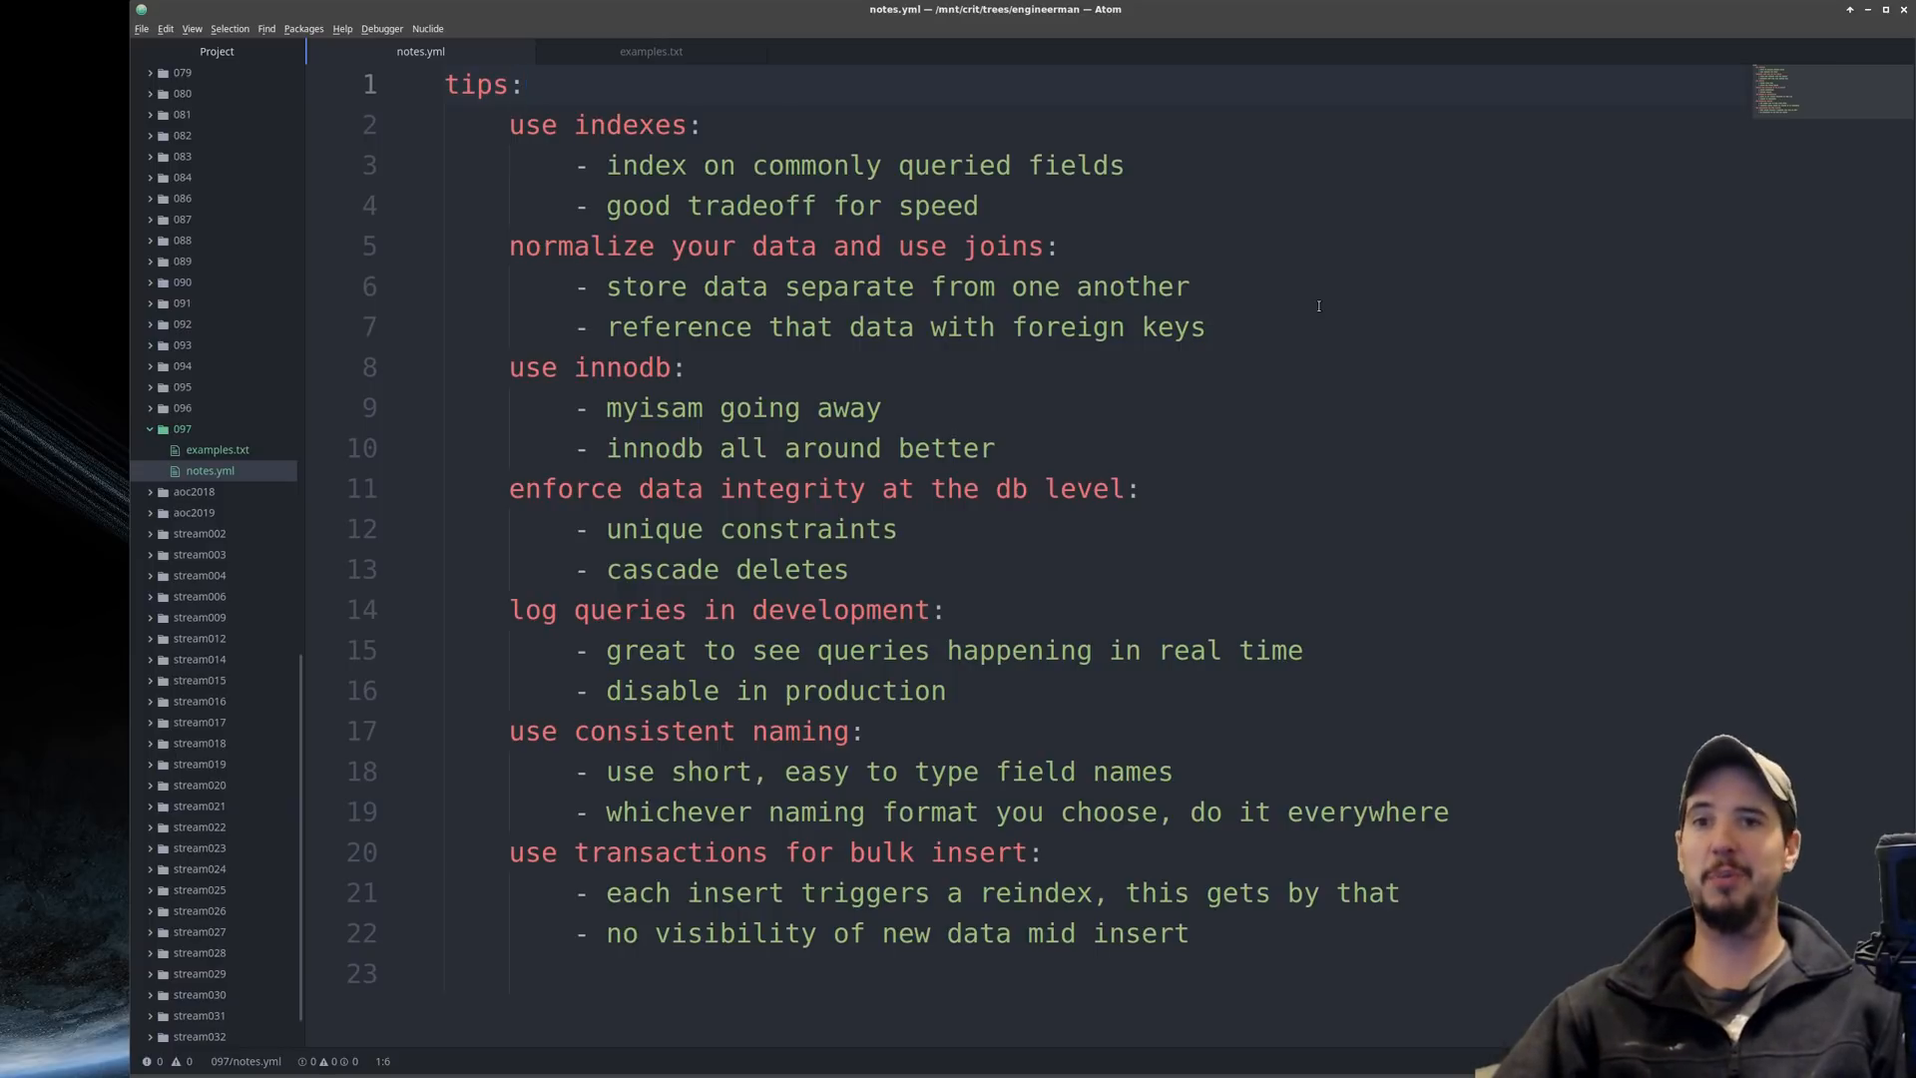
{"action": "left_click", "coordinate": [649, 51]}
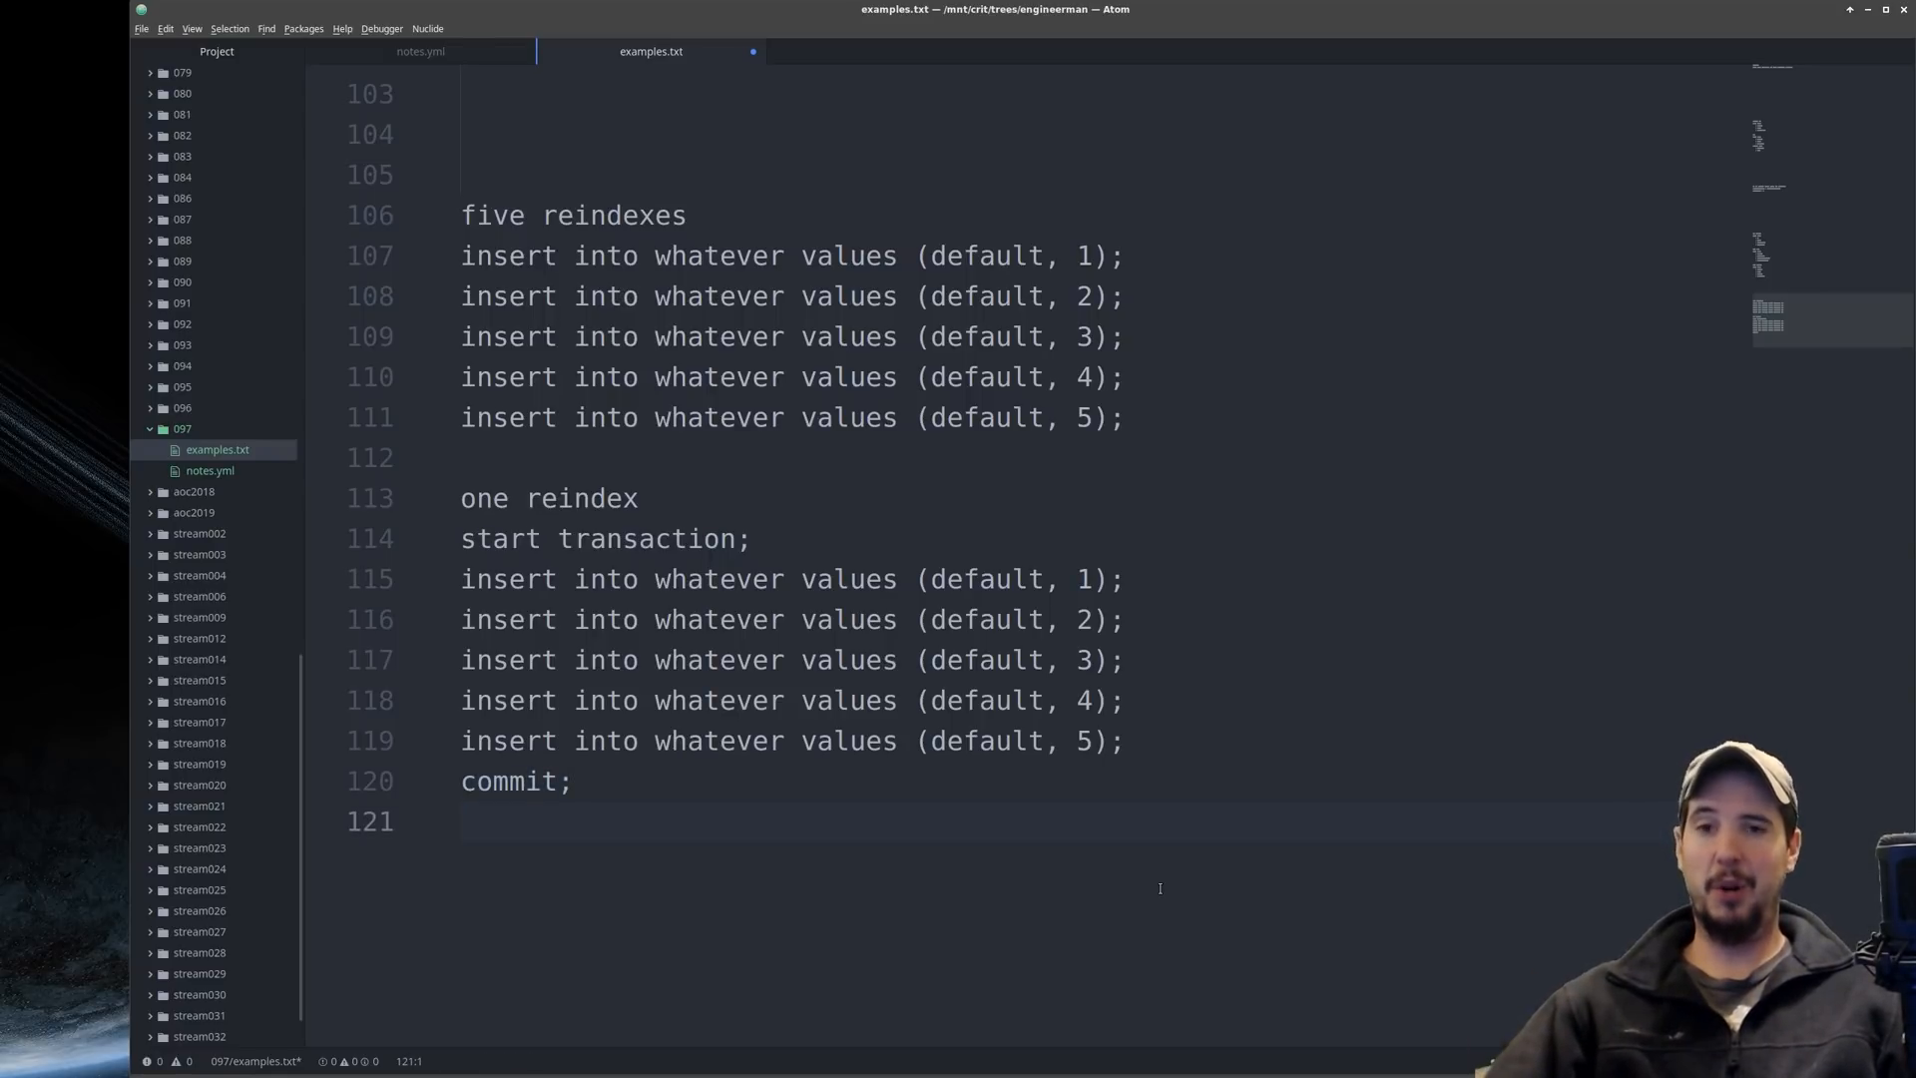
Step: Contrast five separate inserts with one start transaction…commit block that reindexes once
{"action": "left_click", "coordinate": [464, 821]}
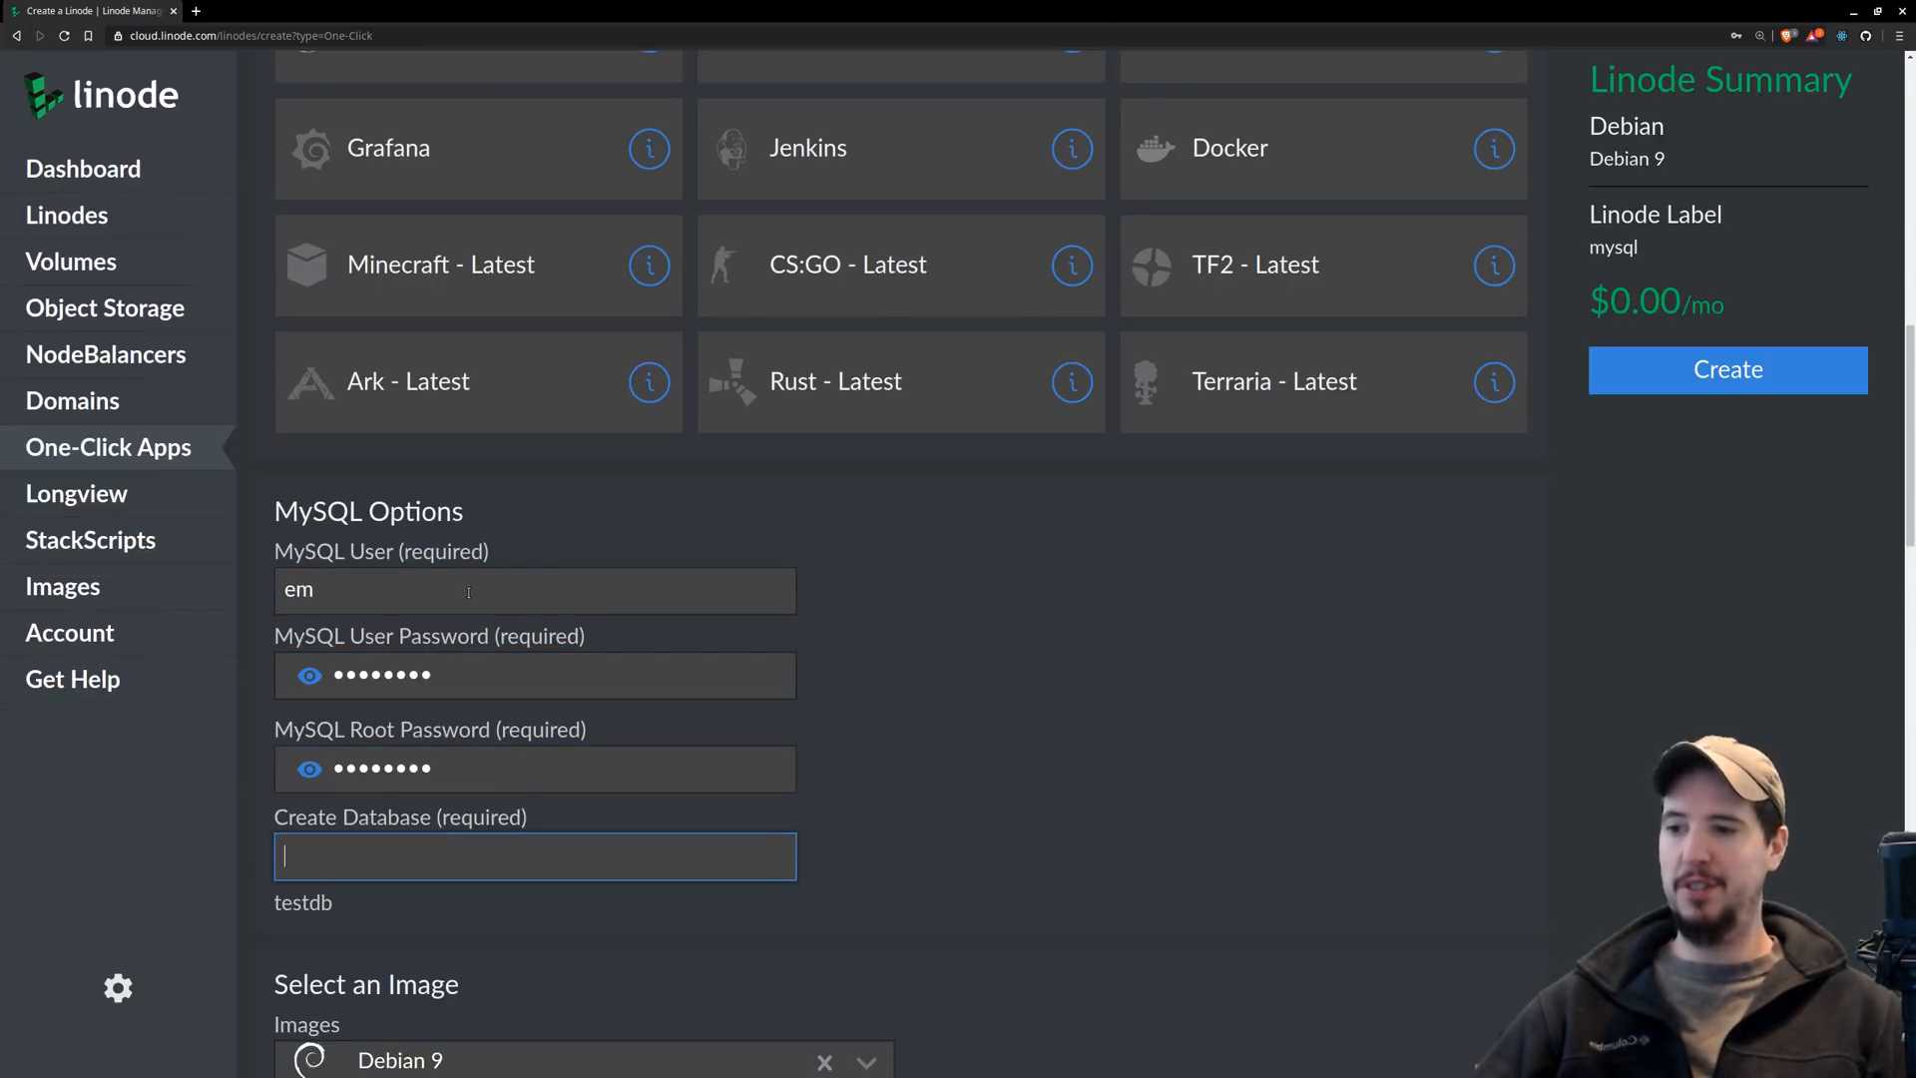
Step: Create the MySQL Linode with database chasepics in Atlanta, GA on a Nanode 1GB plan
{"action": "type", "text": "chasepics"}
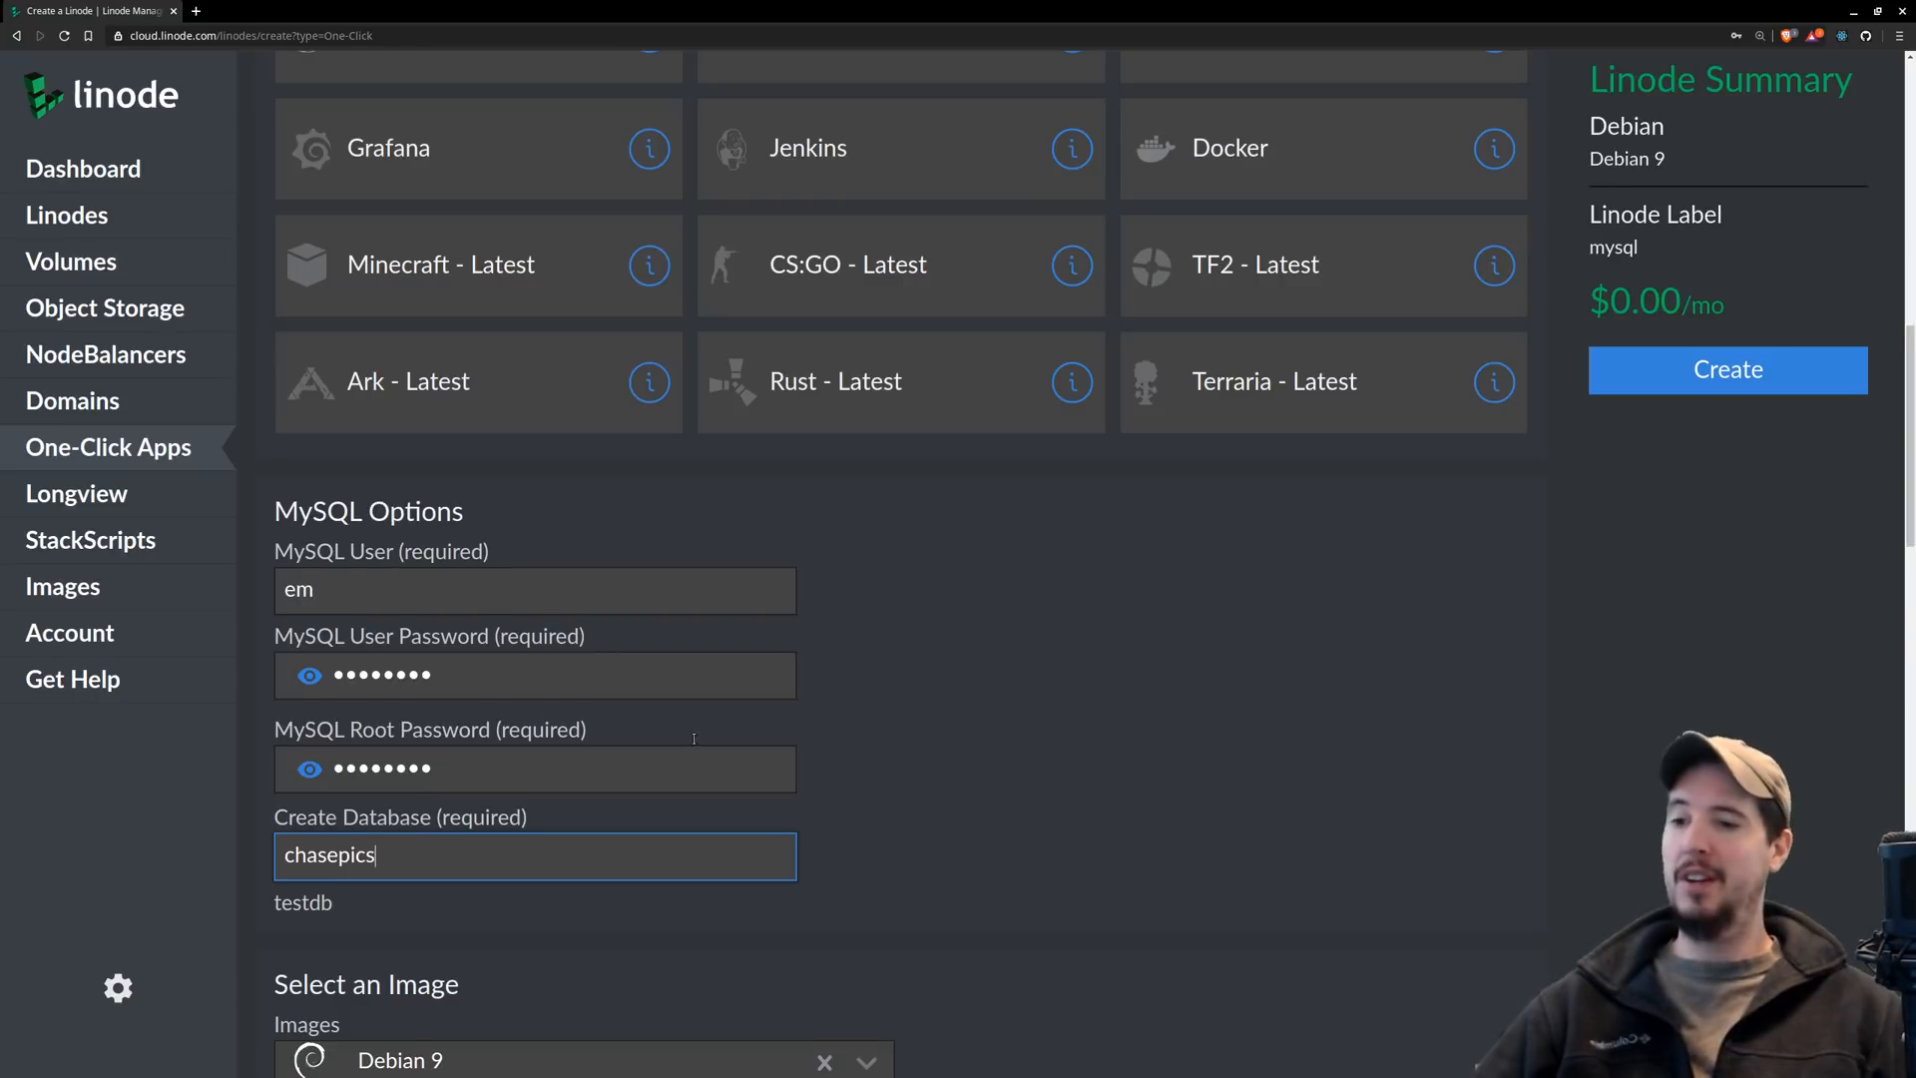
{"action": "scroll", "scroll_direction": "down", "scroll_amount": 3}
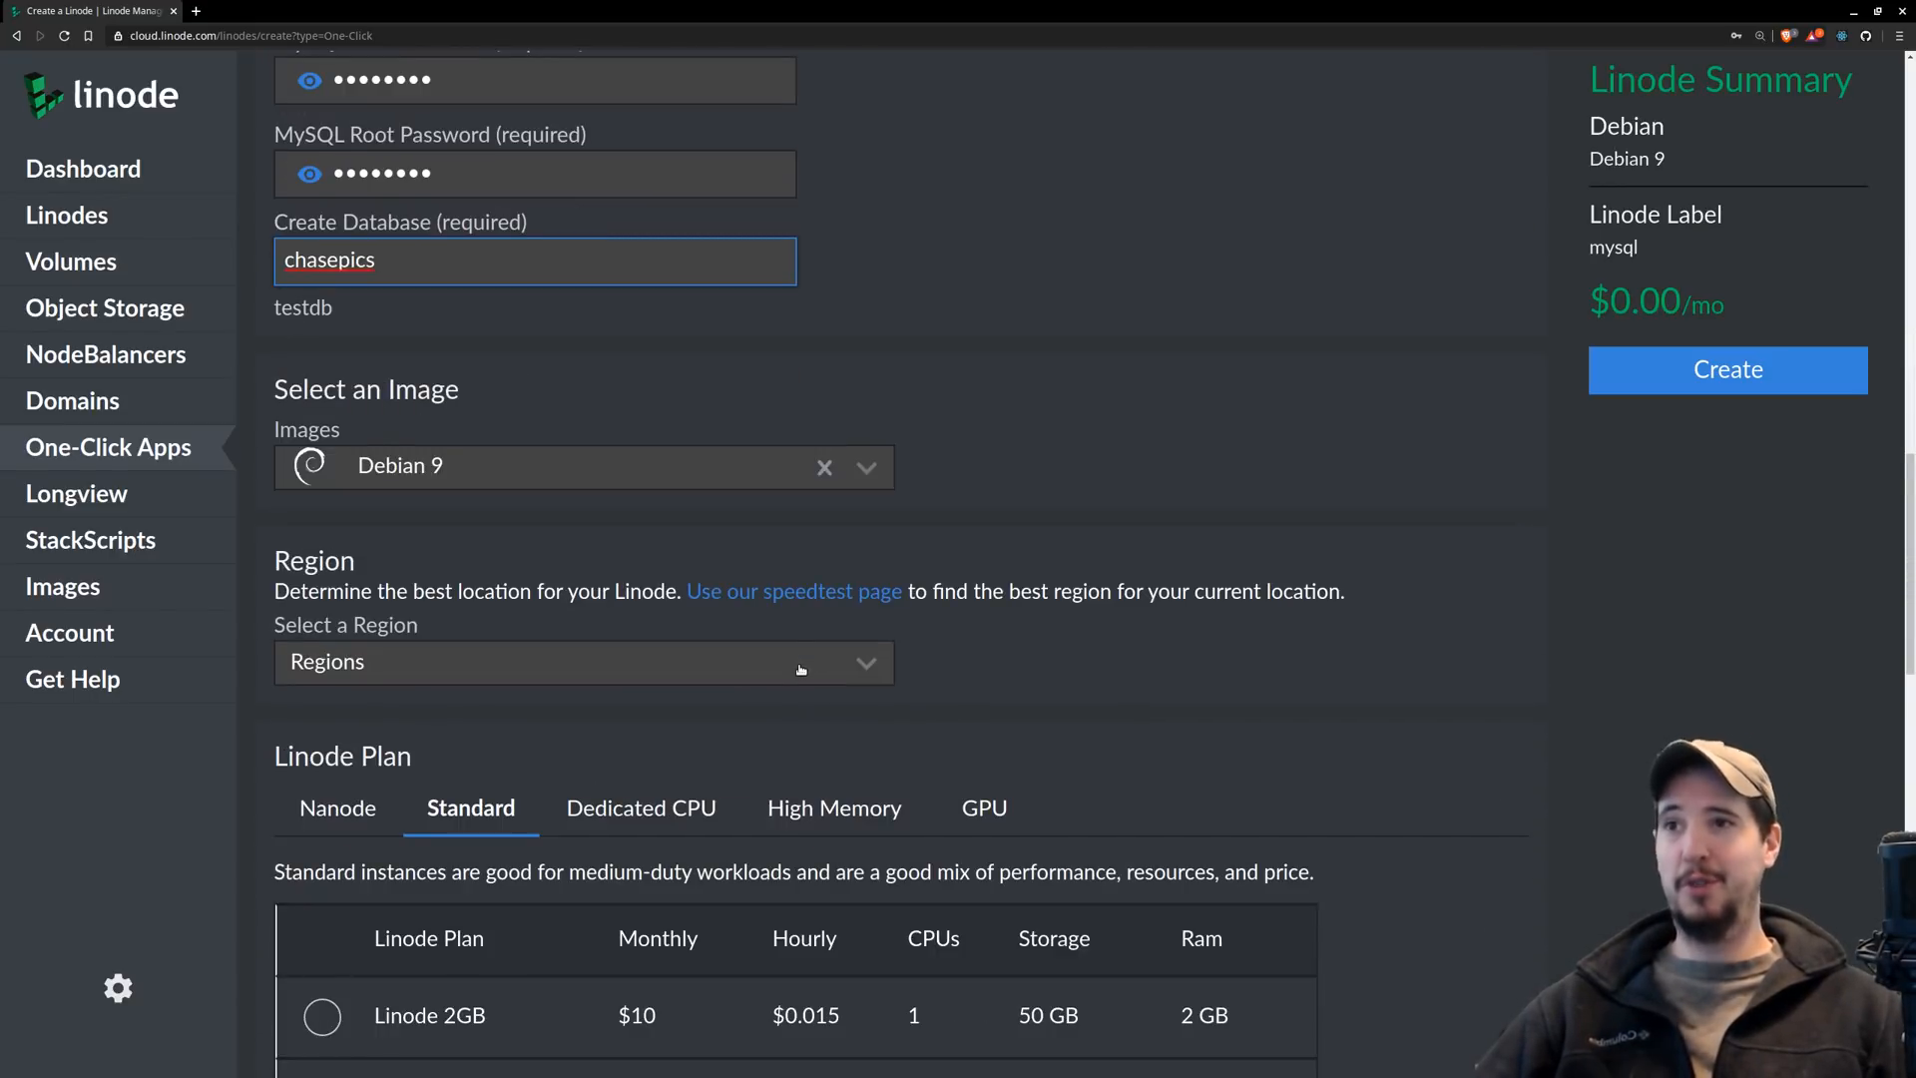
{"action": "left_click", "coordinate": [583, 660]}
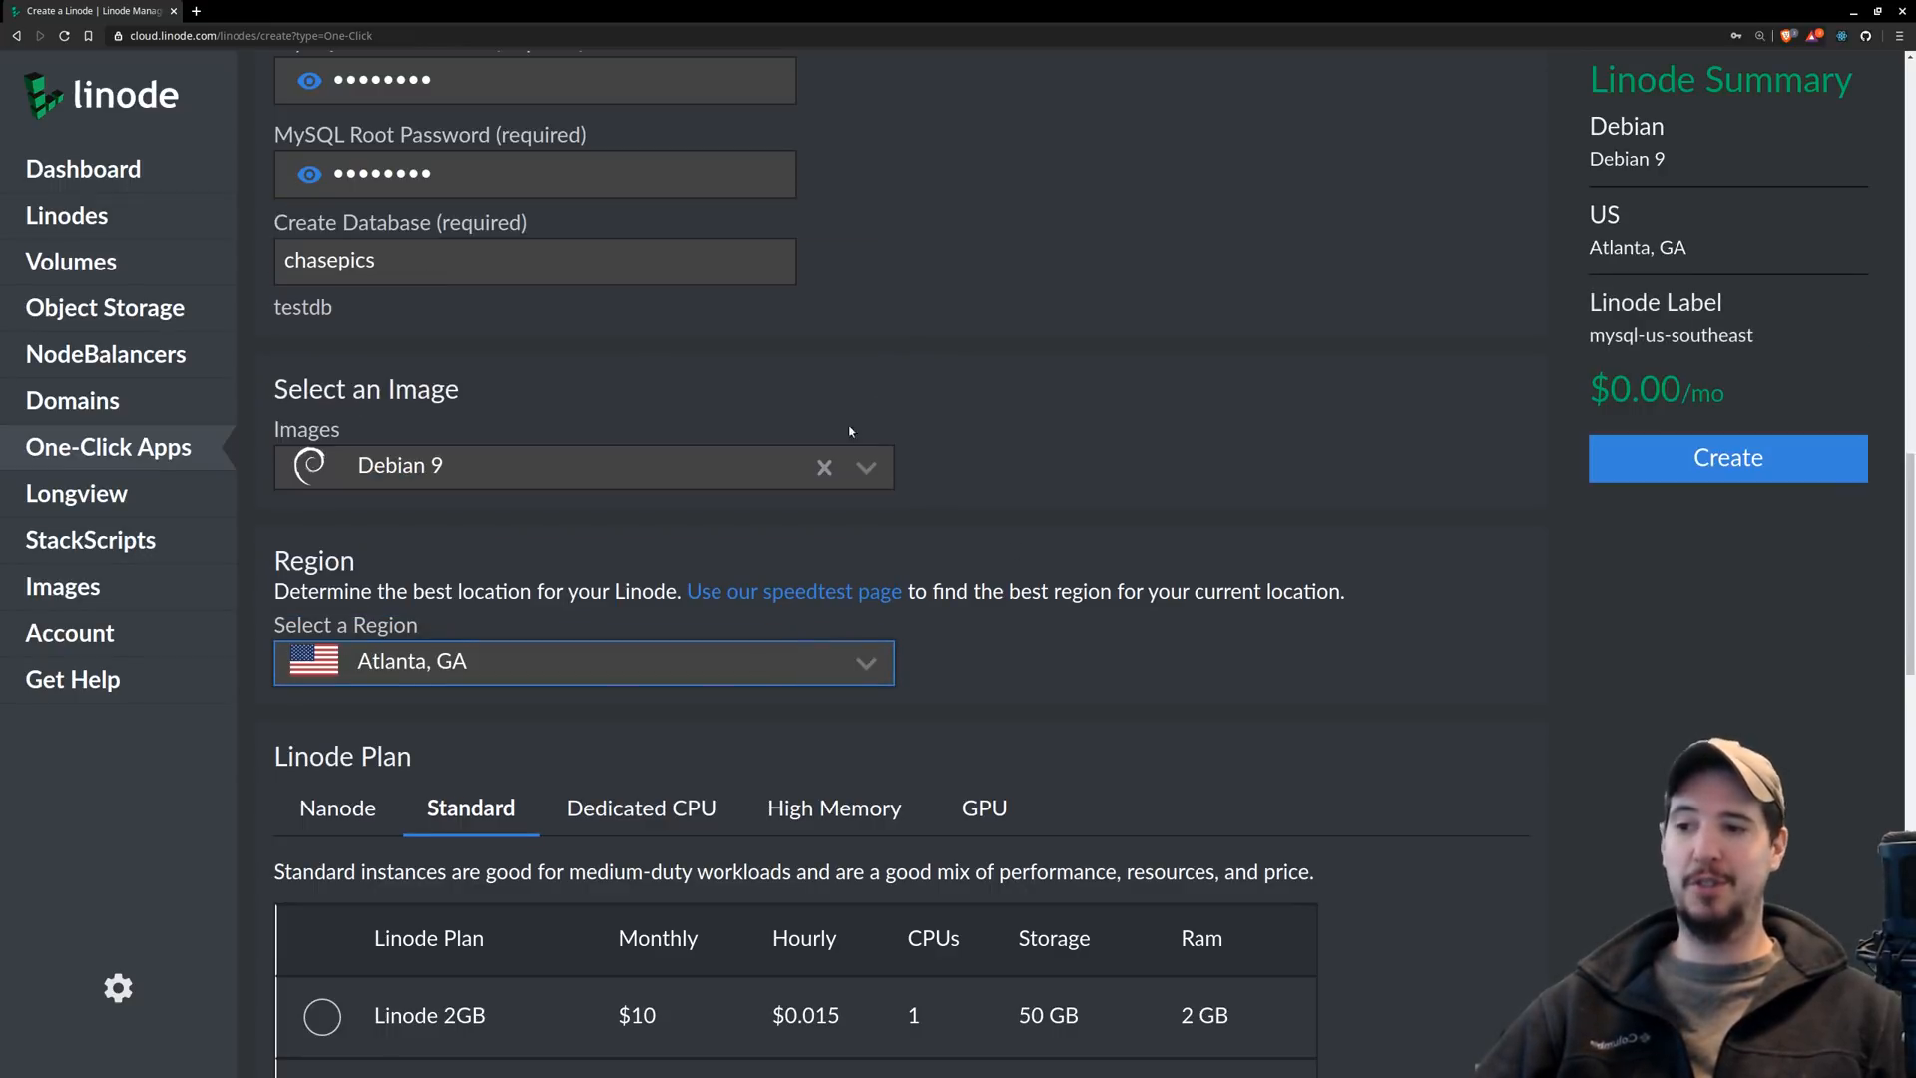
{"action": "scroll", "scroll_direction": "down", "scroll_amount": 3}
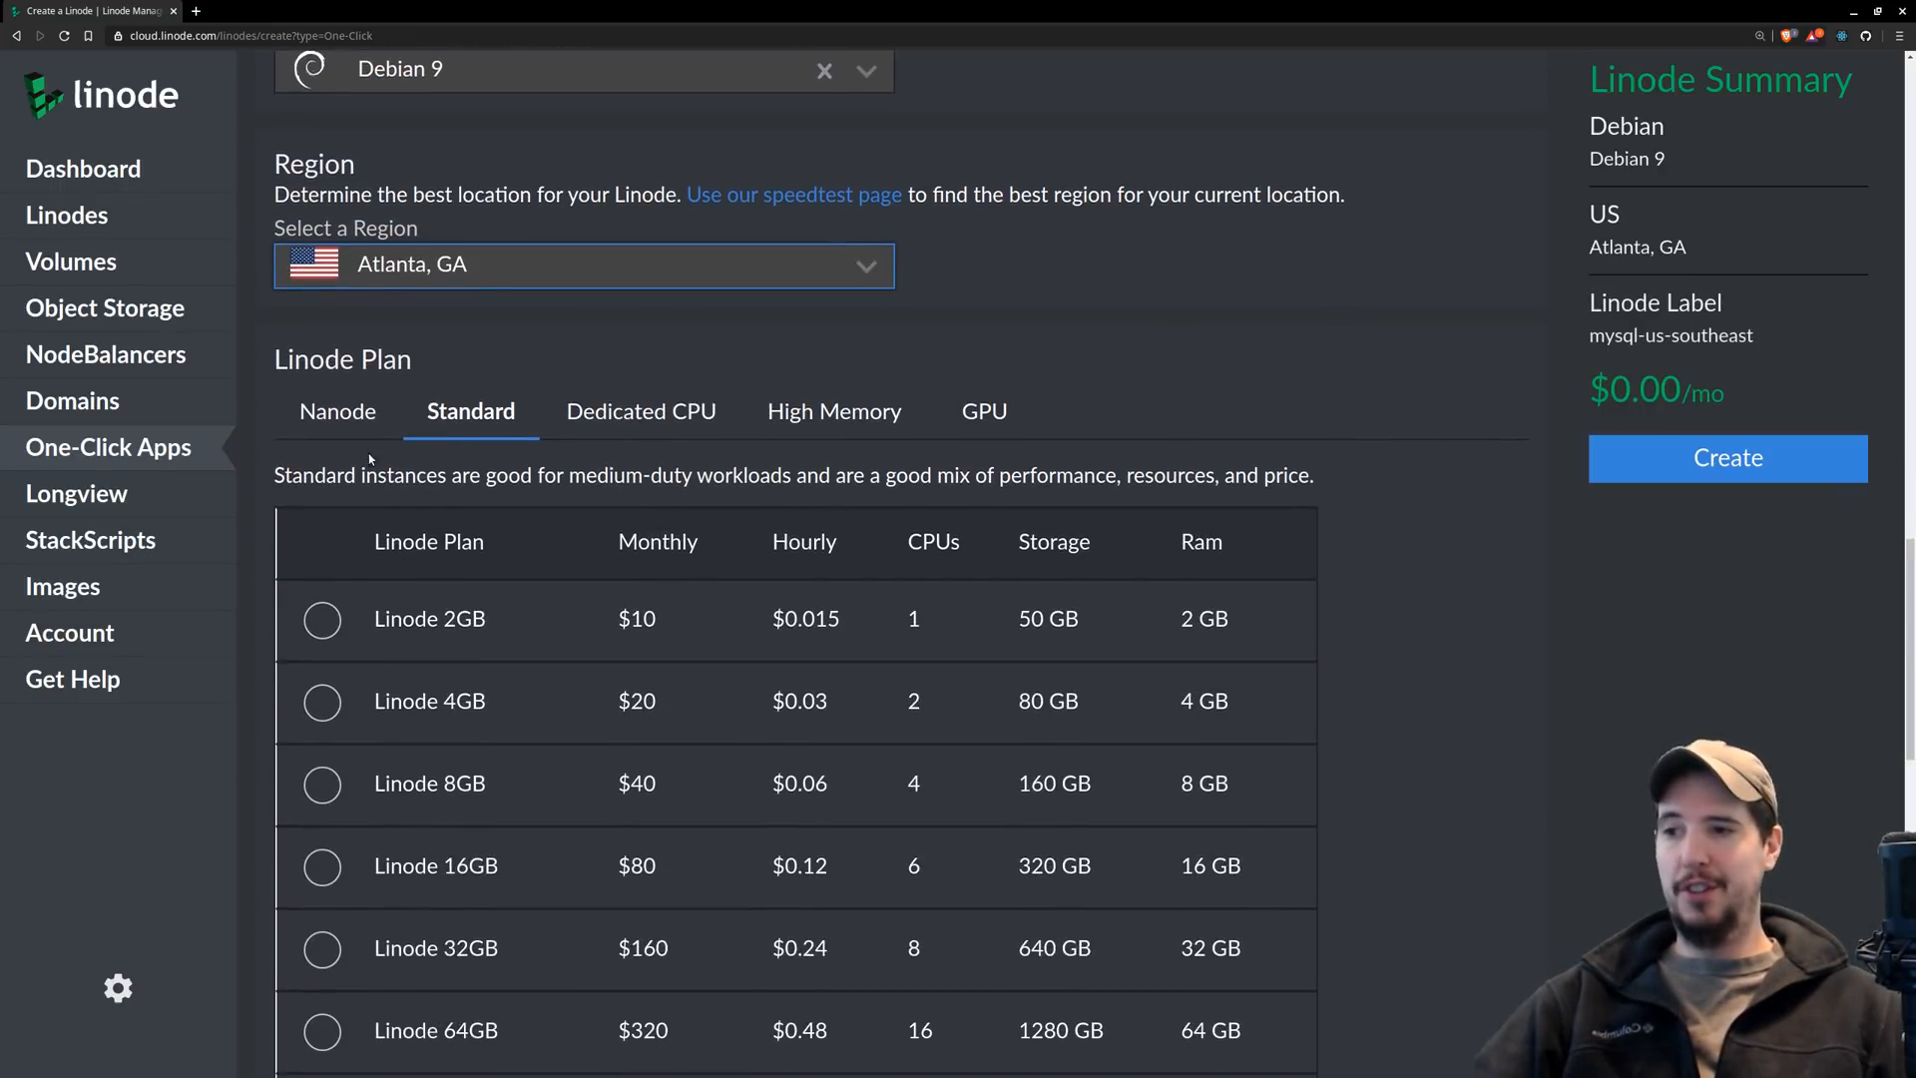
{"action": "left_click", "coordinate": [337, 410]}
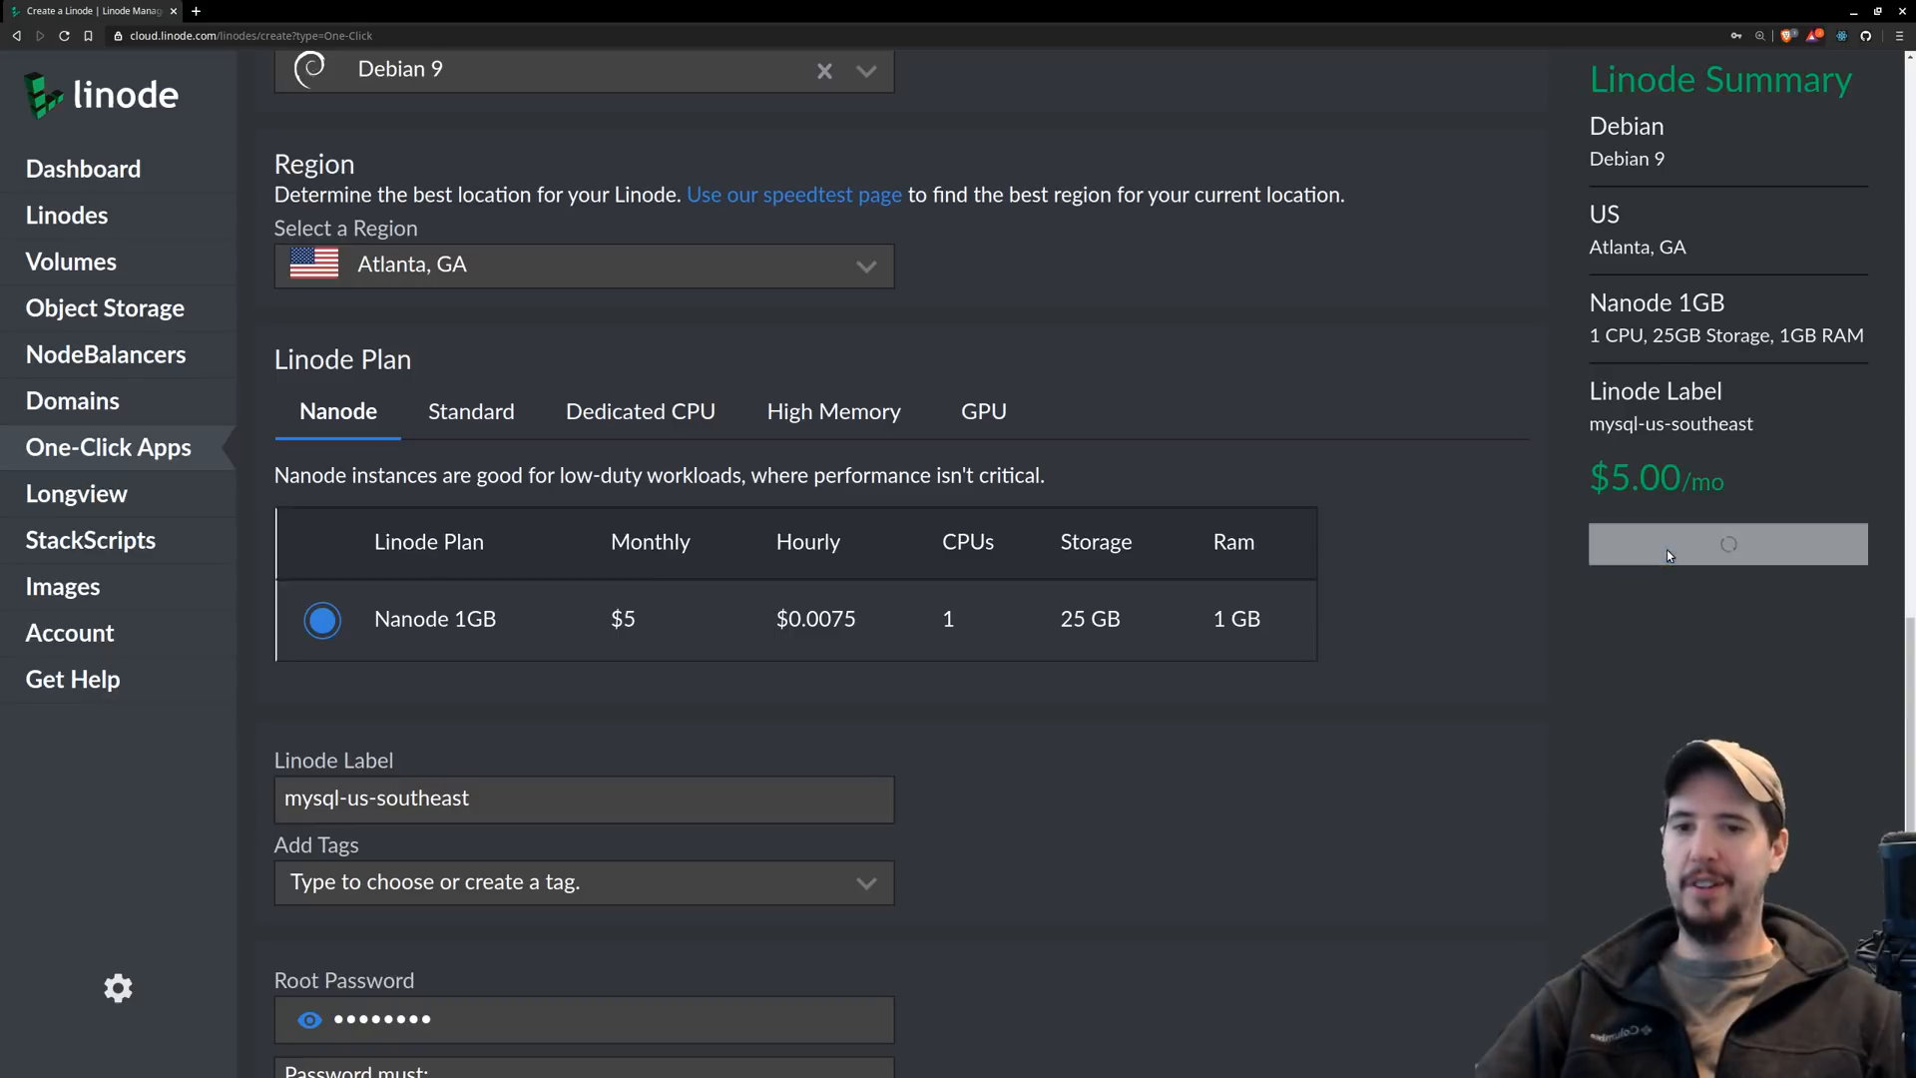
{"action": "left_click", "coordinate": [1727, 544]}
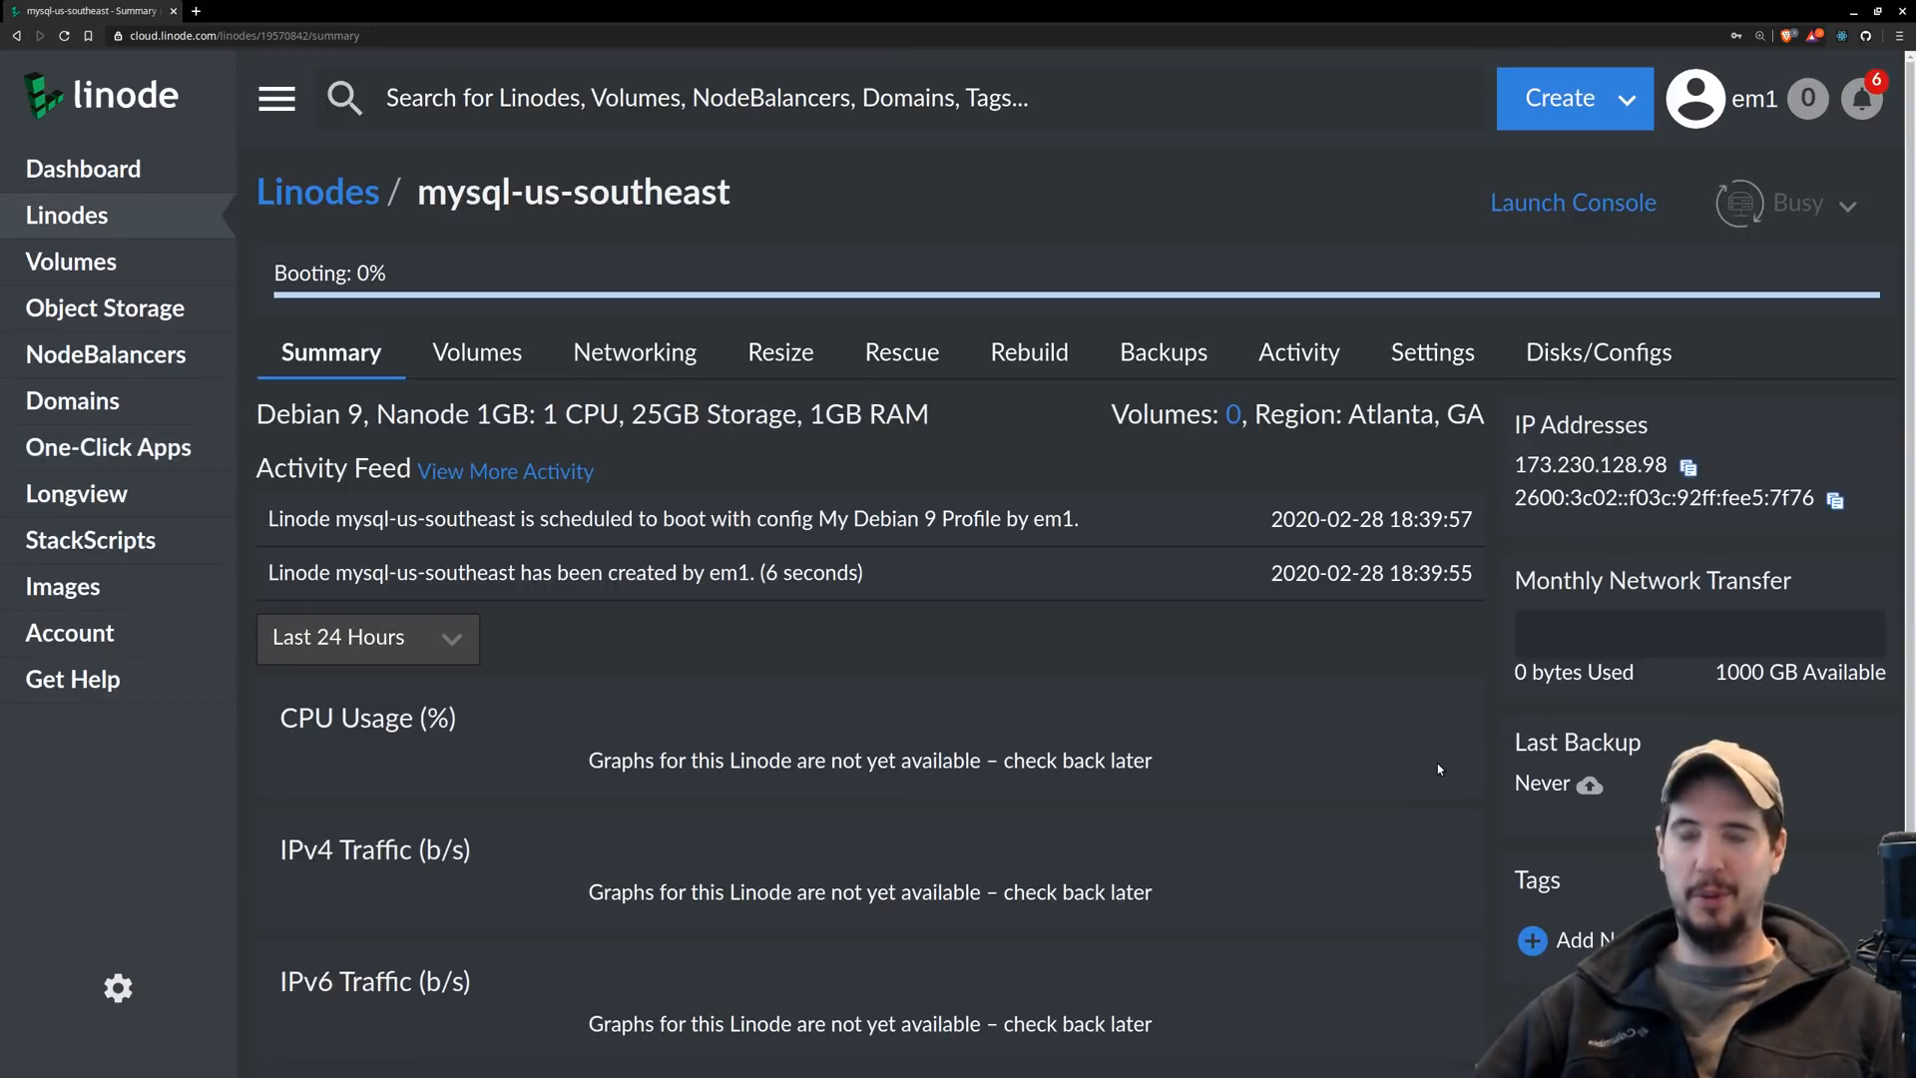